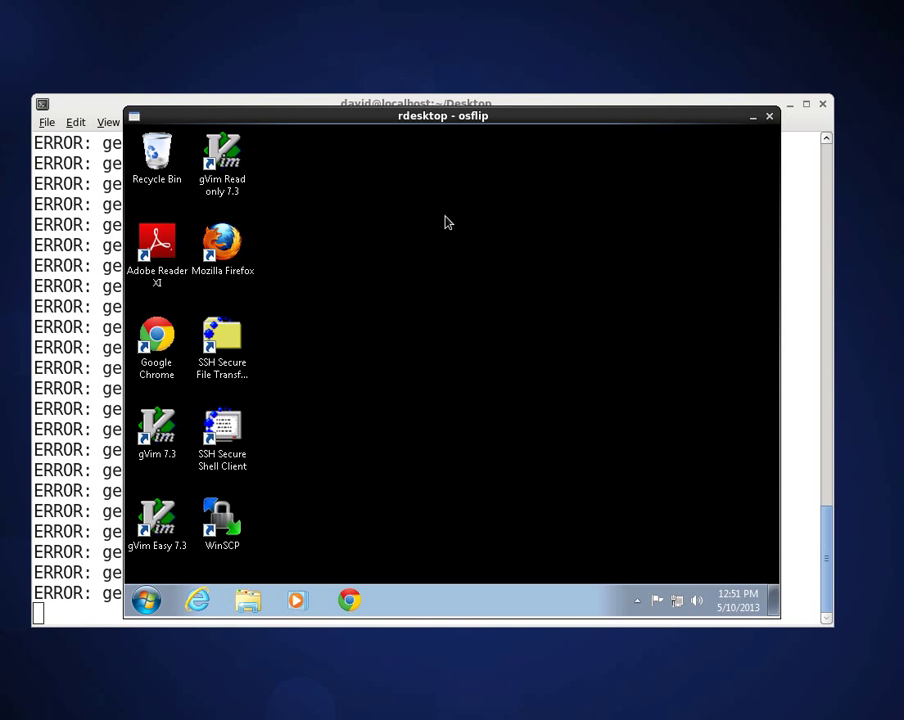
mouse_move(410, 302)
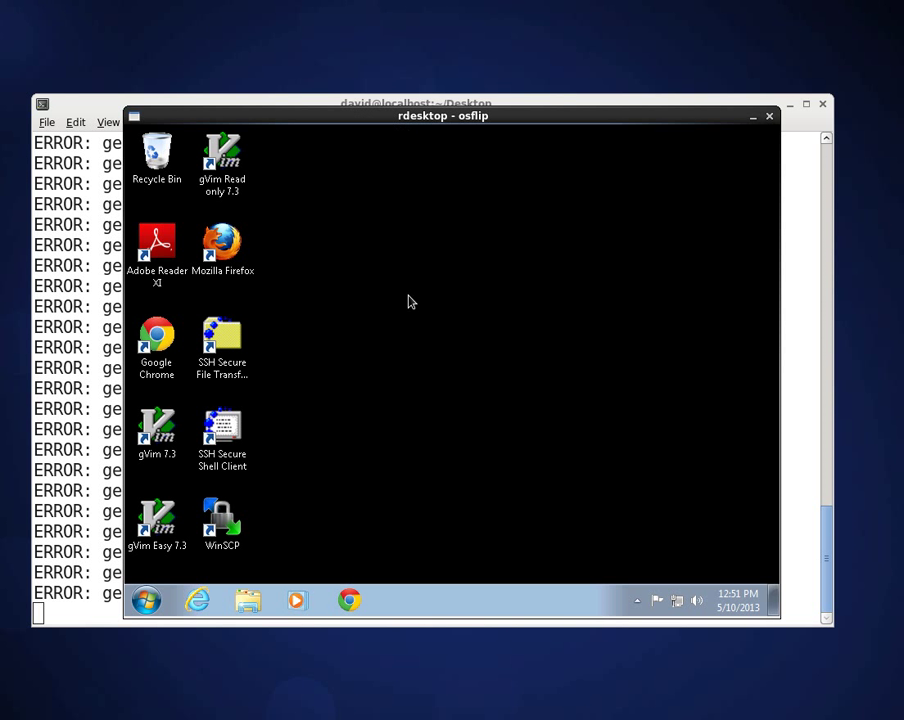
mouse_move(387, 388)
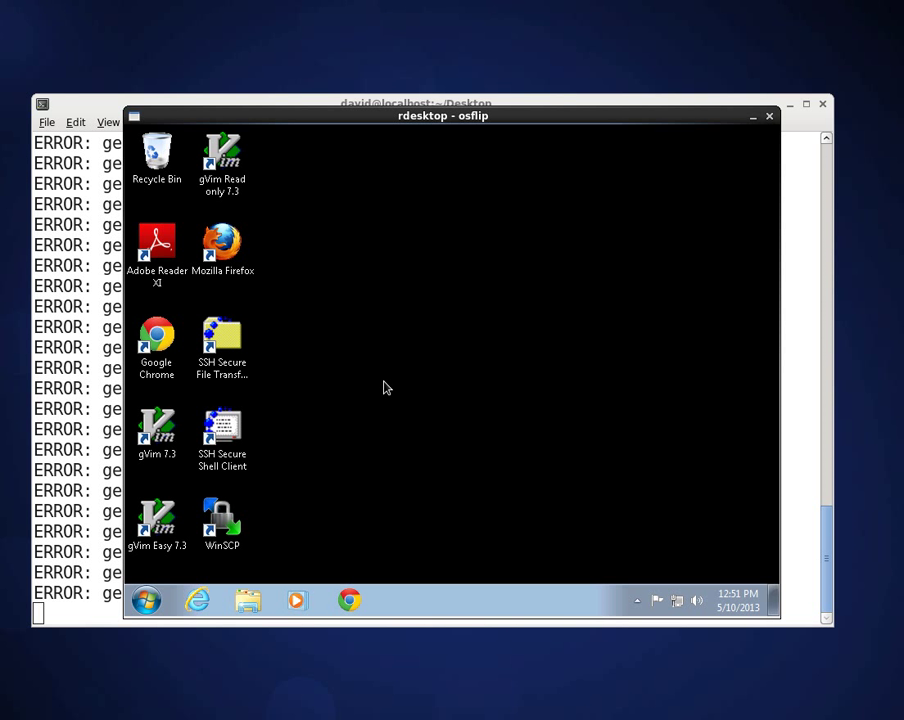
- Bring up the Windows Start menu on the remote Windows 7 desktop
left_click(221, 518)
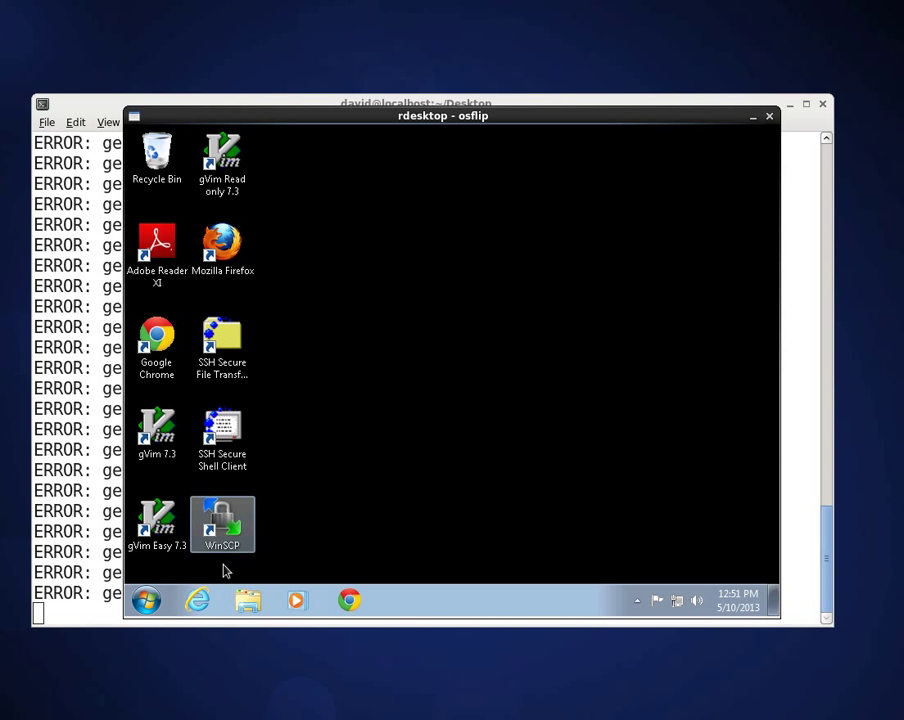
mouse_move(146, 600)
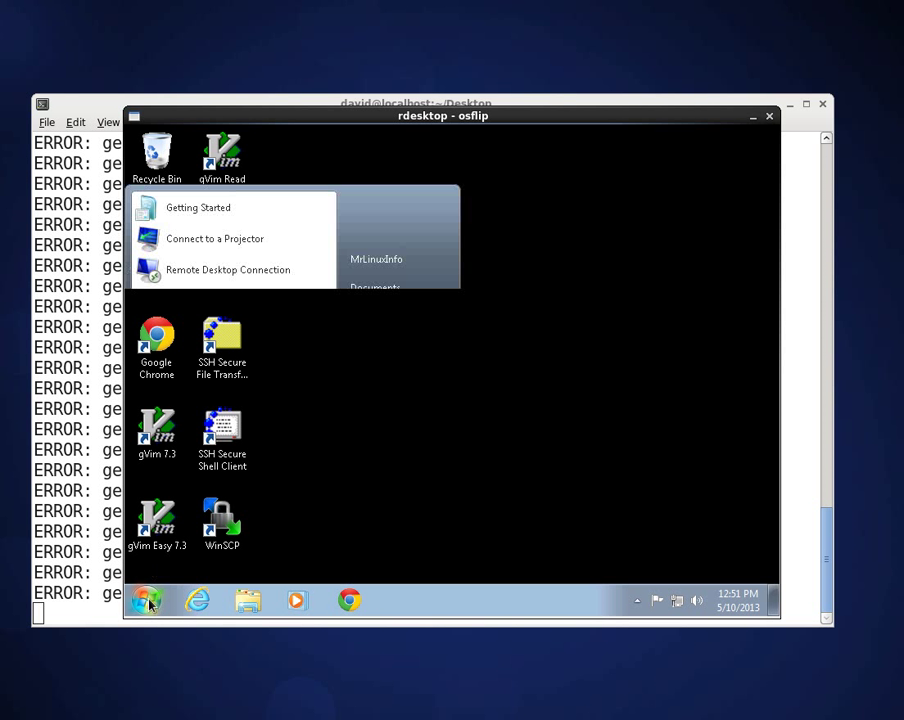
- Launch Ext2 Volume Manager from All Programs and approve the UAC prompt for Ext2Mgr.exe
left_click(147, 600)
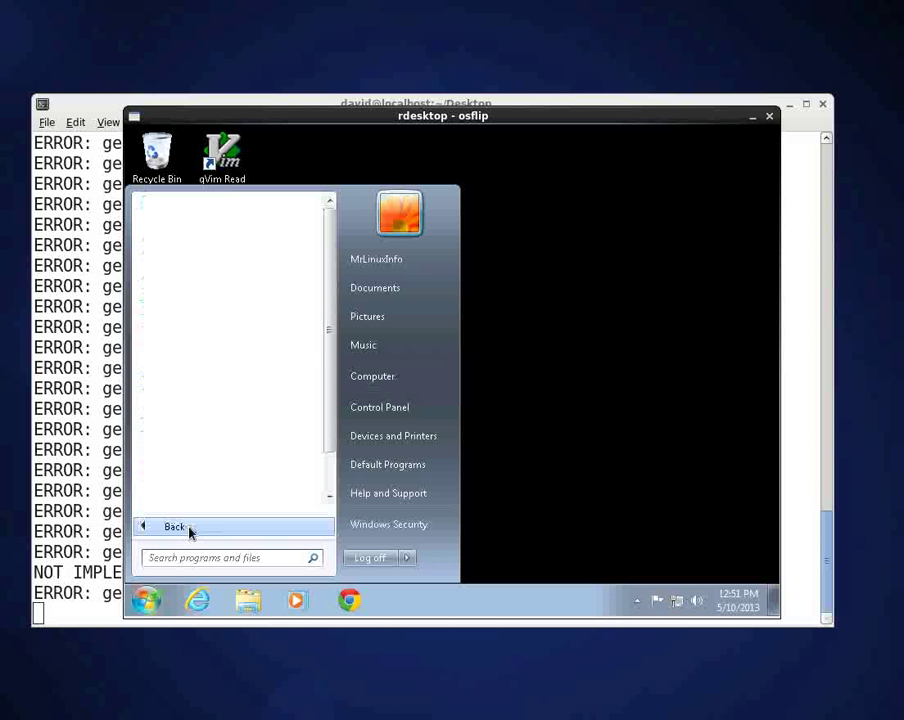
left_click(174, 526)
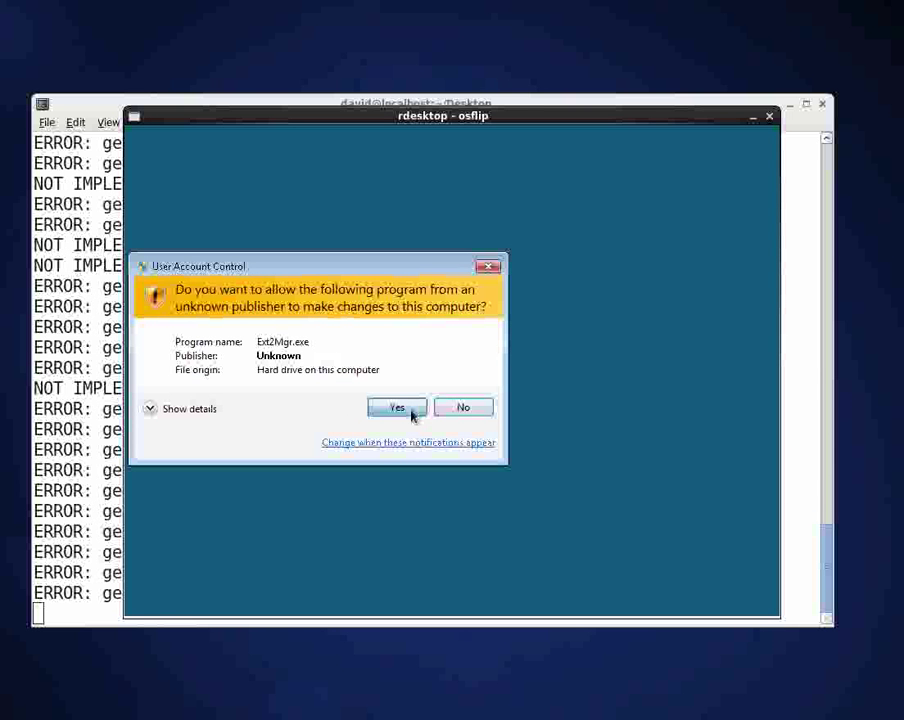
left_click(397, 408)
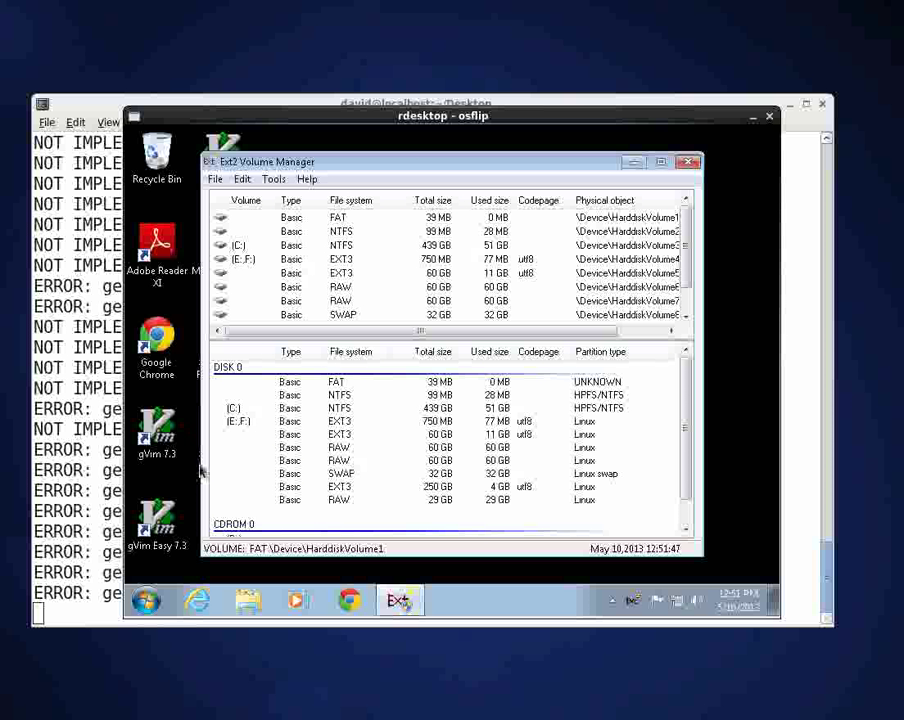
mouse_move(240, 448)
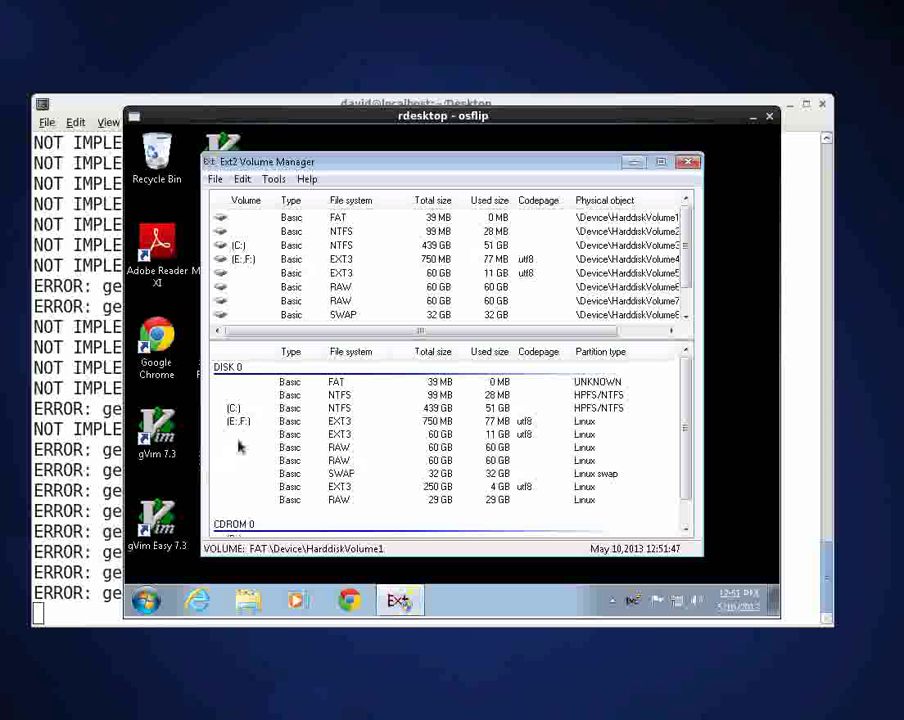
mouse_move(250, 425)
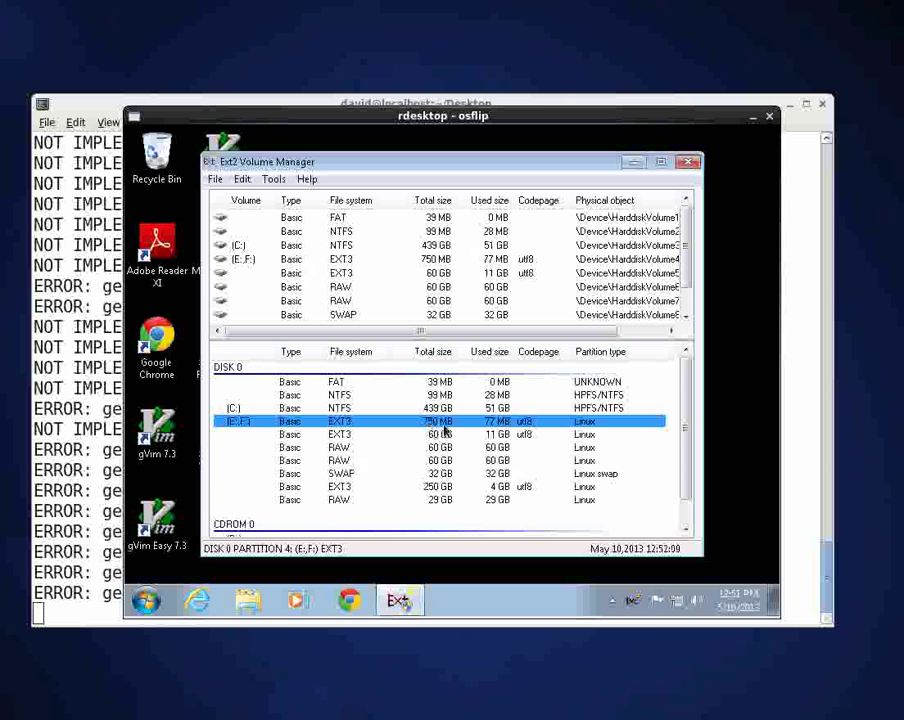
mouse_move(254, 432)
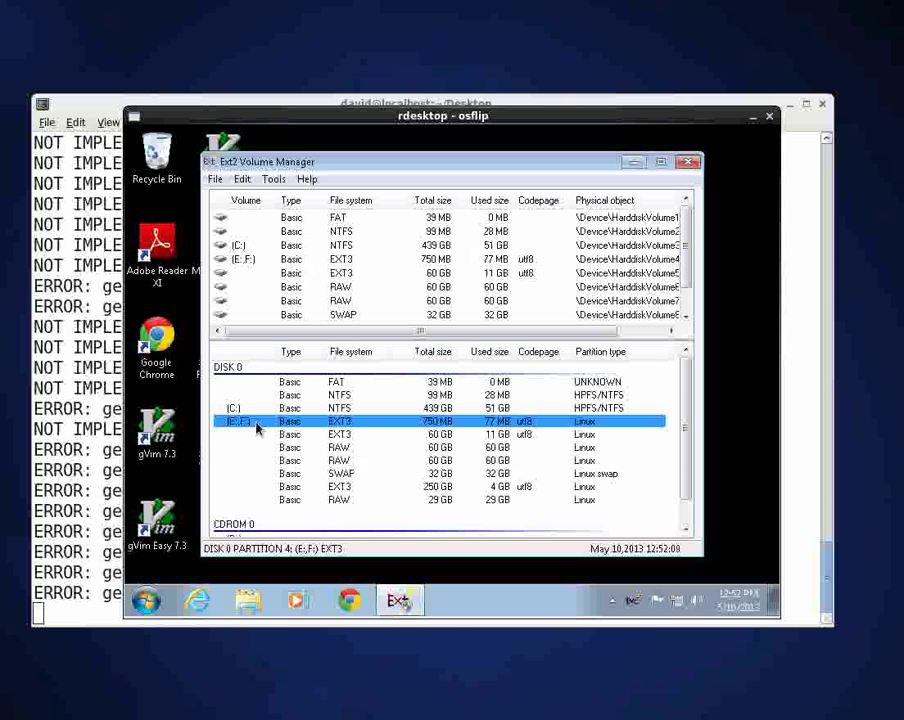
mouse_move(262, 428)
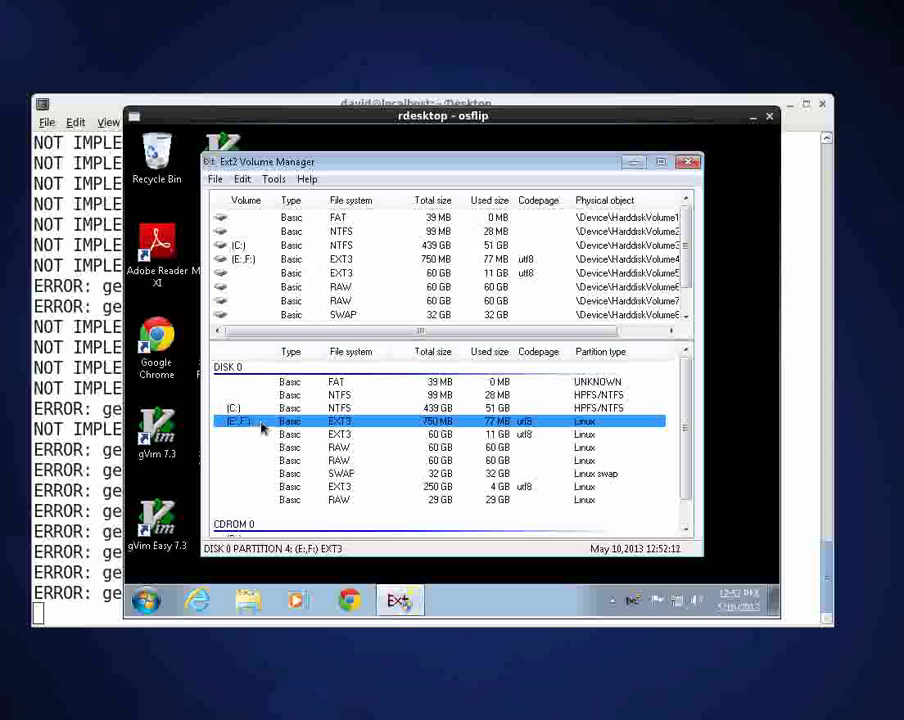
- Show the context actions for the 750 MB EXT3 partition on disk 0
right_click(235, 421)
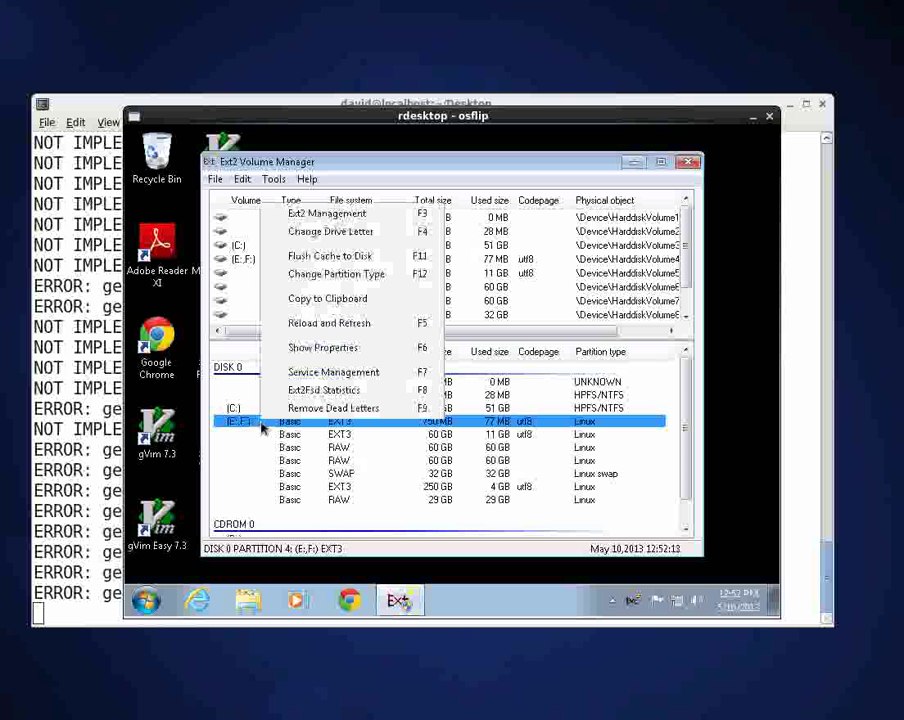
mouse_move(286, 334)
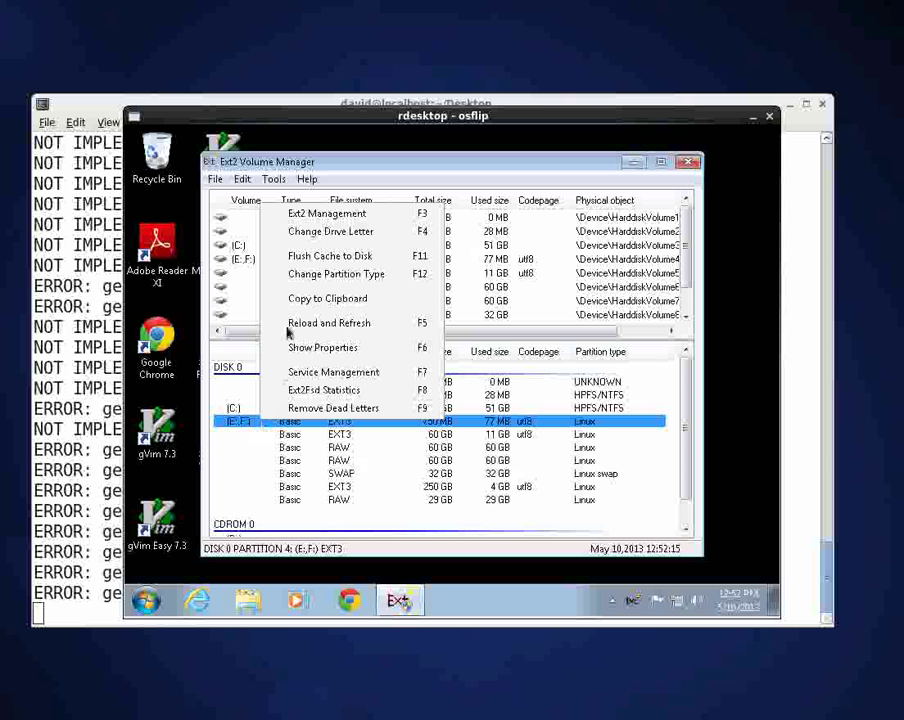
mouse_move(327, 214)
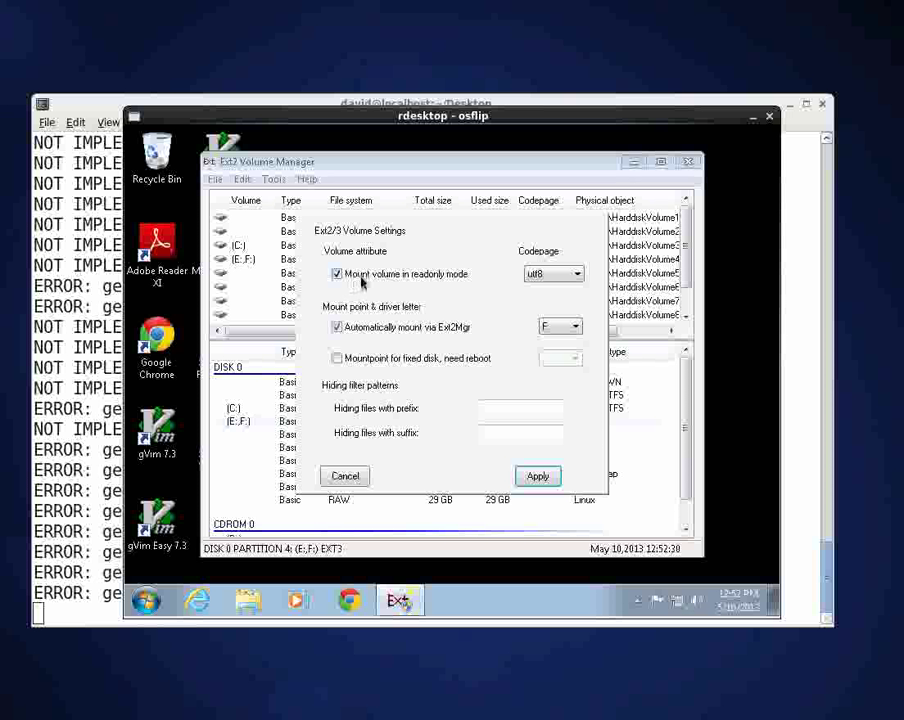
mouse_move(390, 283)
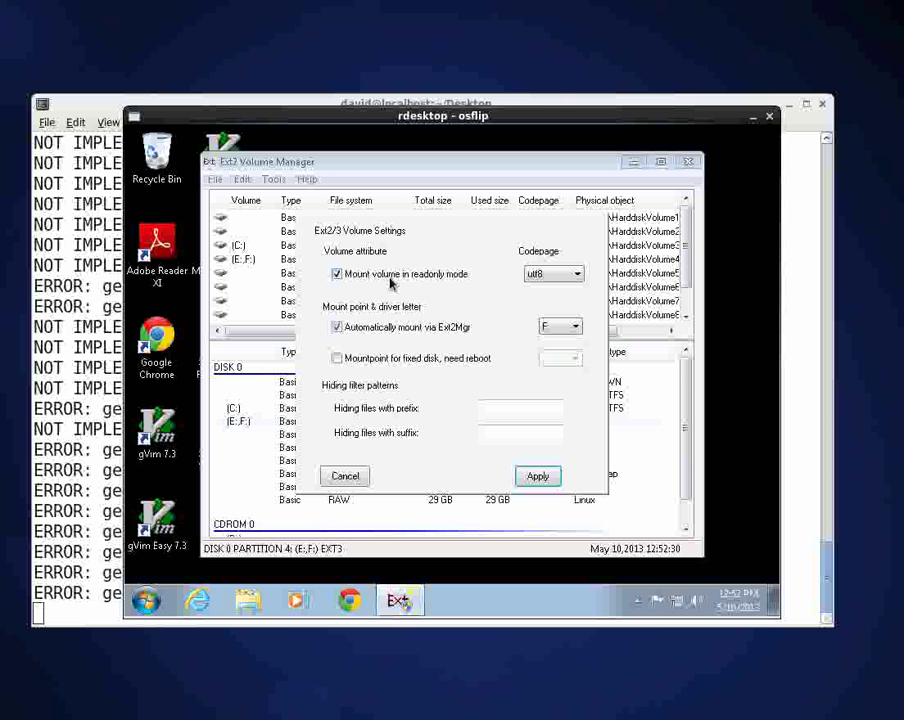
mouse_move(463, 288)
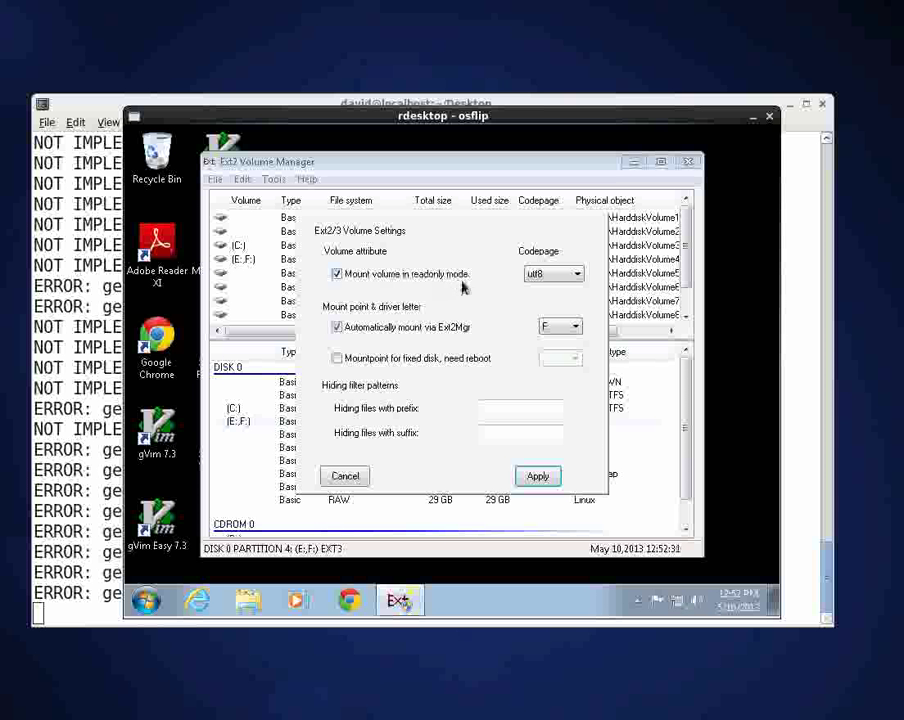
- Disable read-only mounting for the EXT3 volume, confirm write support, save and close the manager
left_click(337, 273)
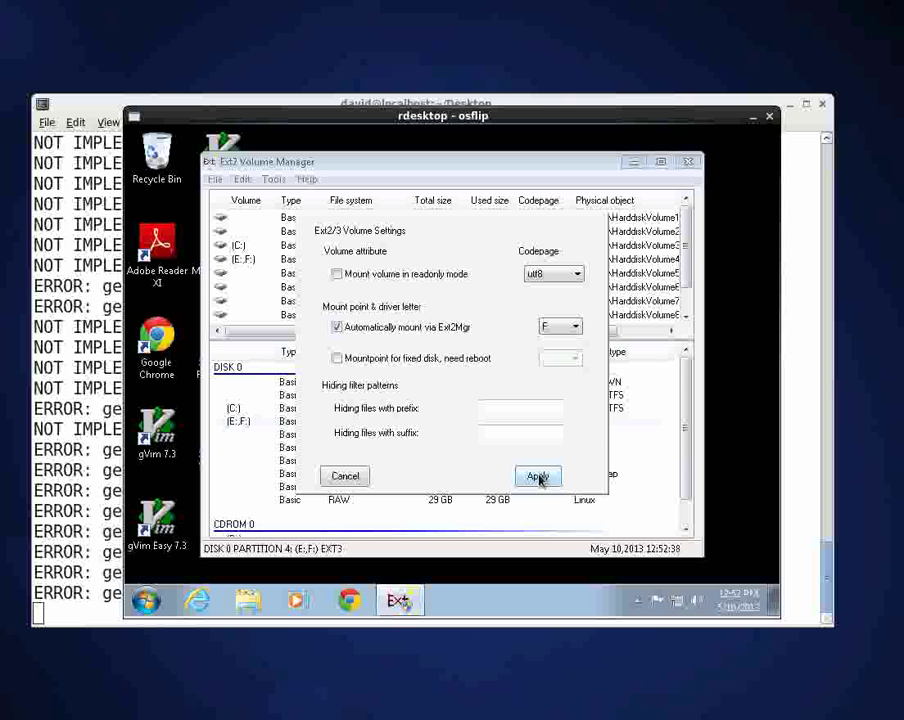
left_click(538, 475)
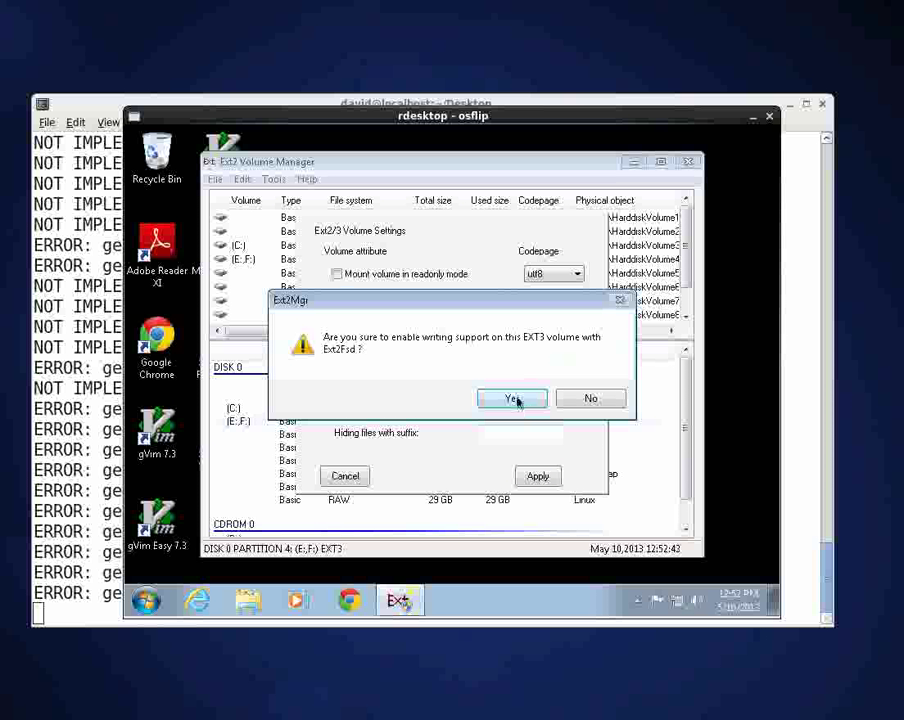
left_click(512, 398)
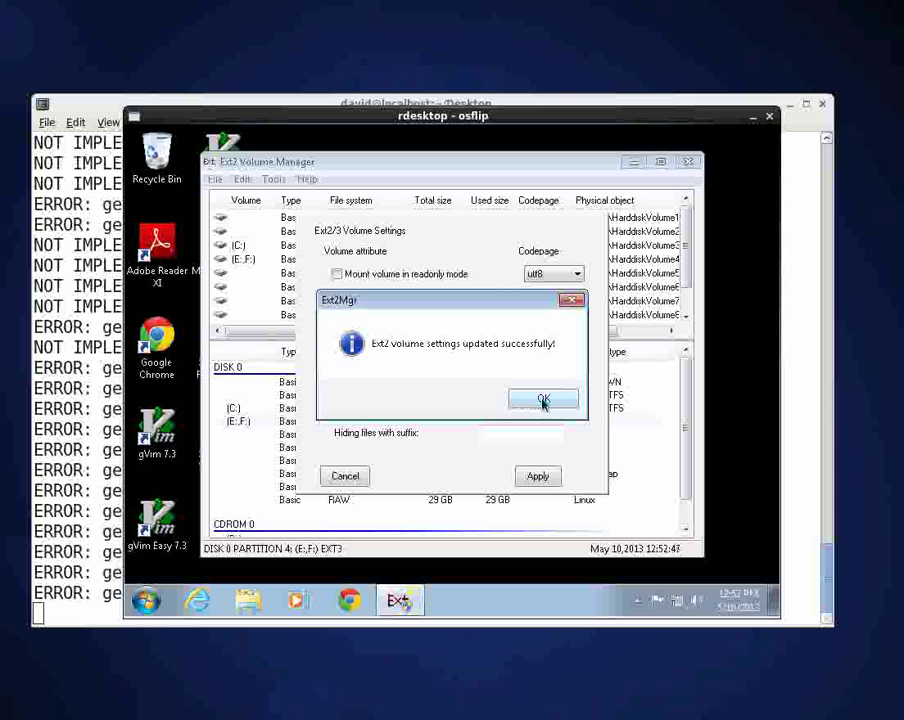
left_click(543, 398)
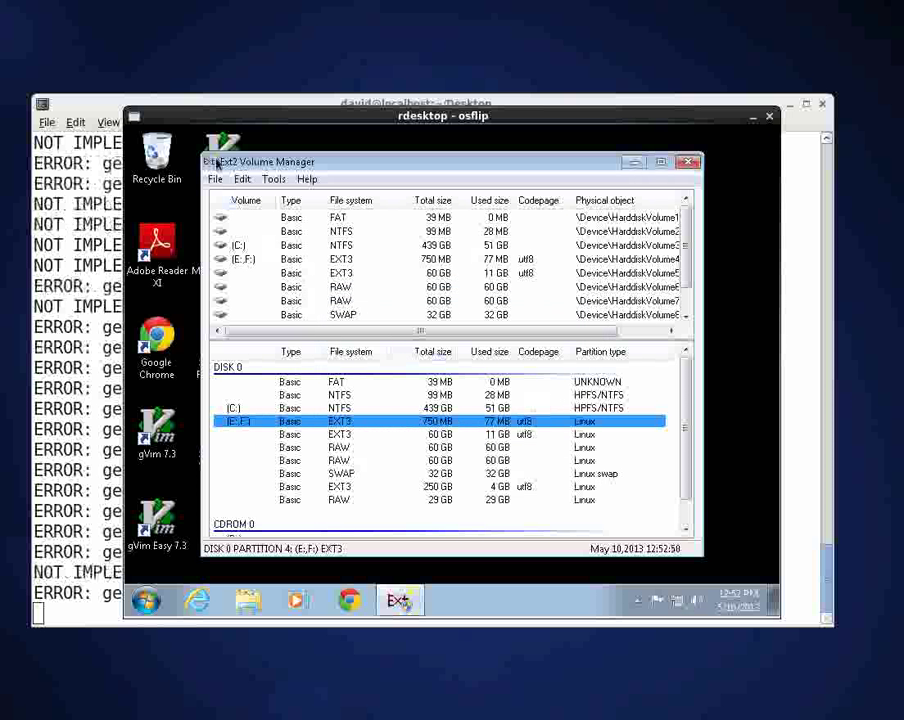
left_click(209, 161)
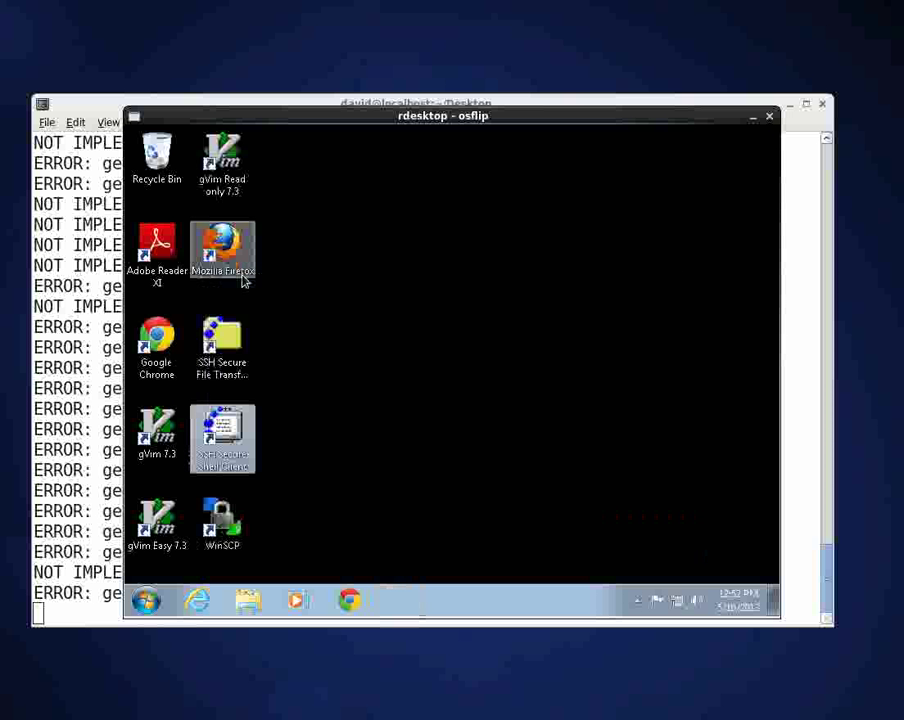
- Launch gVim 7.3 from its desktop shortcut
left_click(157, 437)
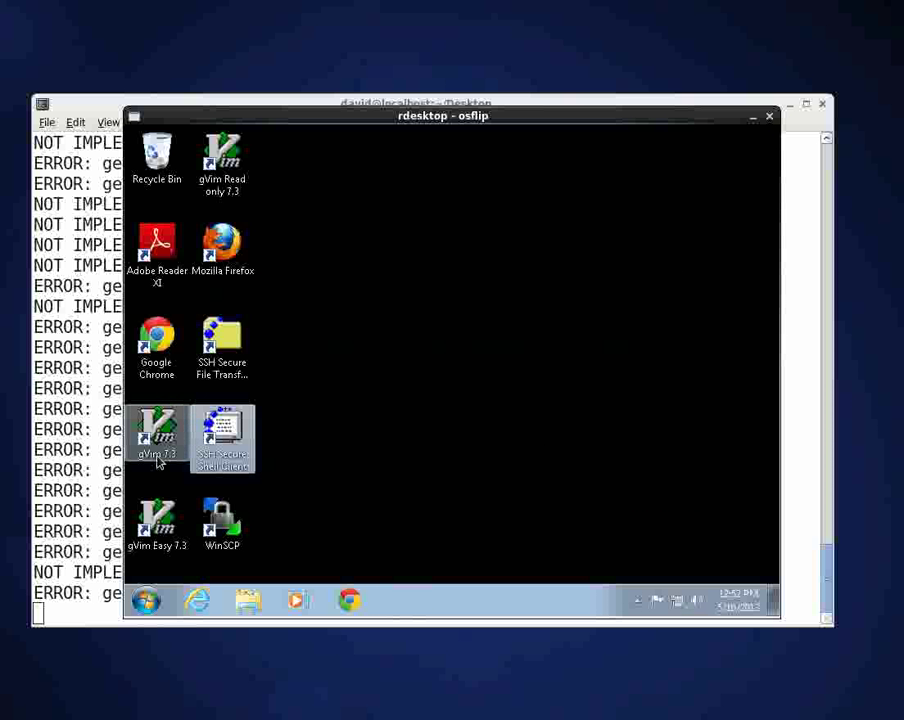
mouse_move(157, 435)
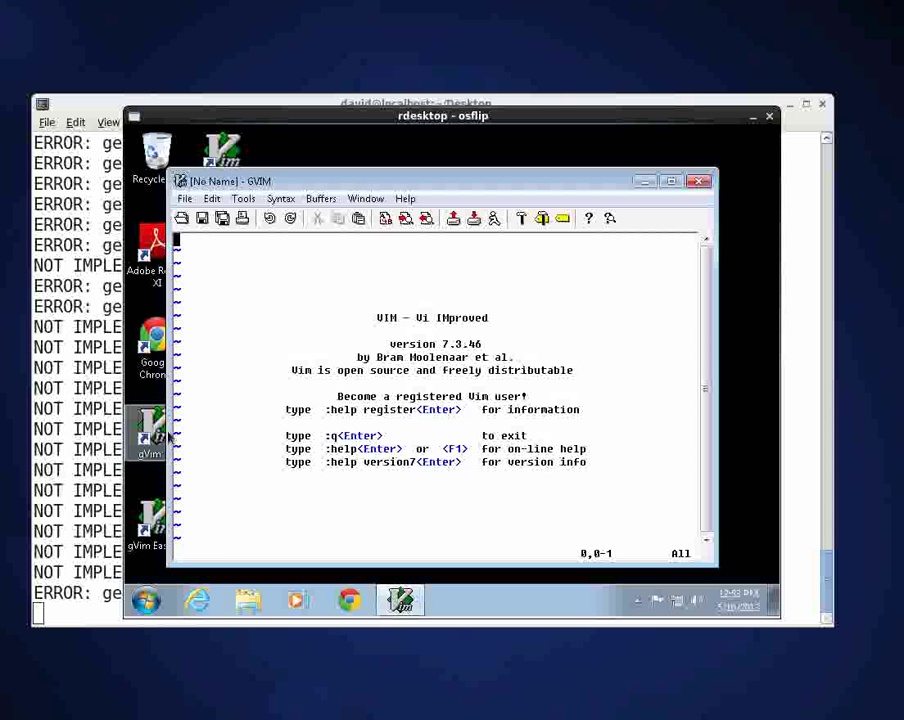
- Start File > Open to show the Edit File dialog browsing drive F
left_click(184, 198)
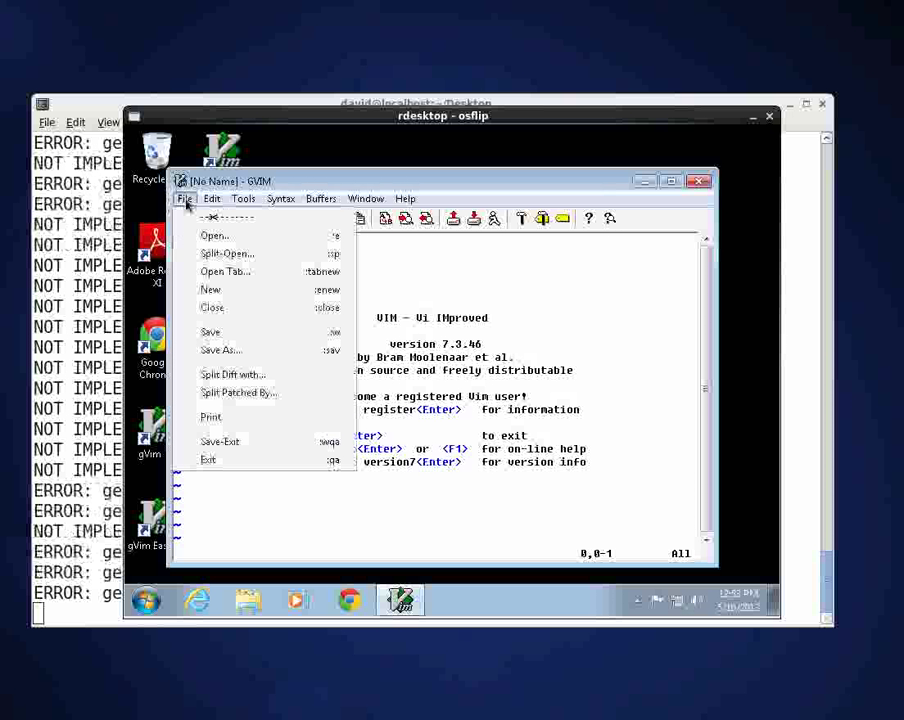
left_click(213, 235)
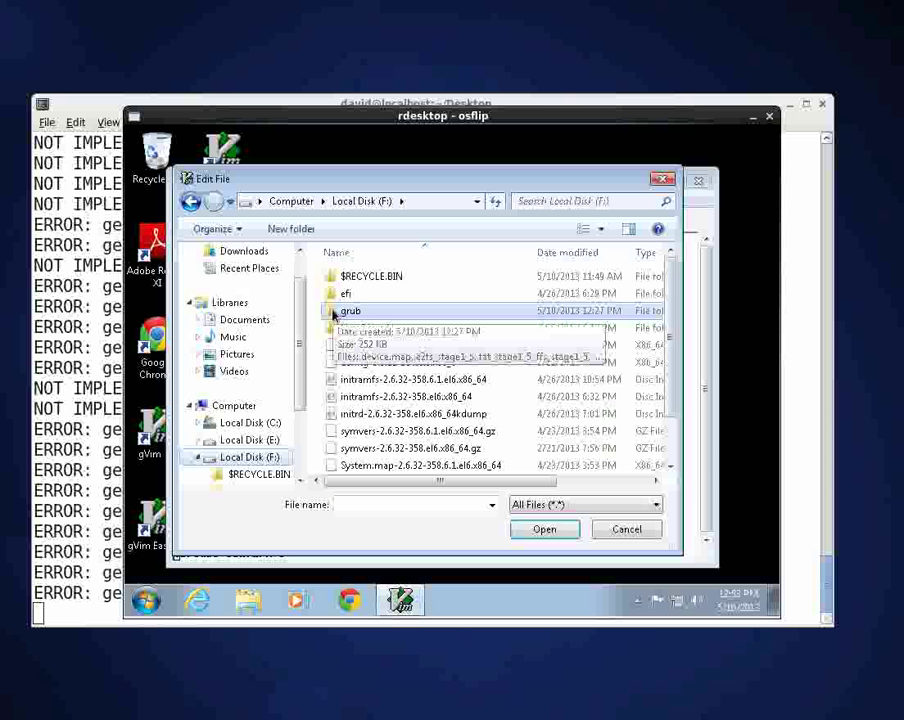
- Load F:\grub\grub.conf into the editor
double_click(351, 310)
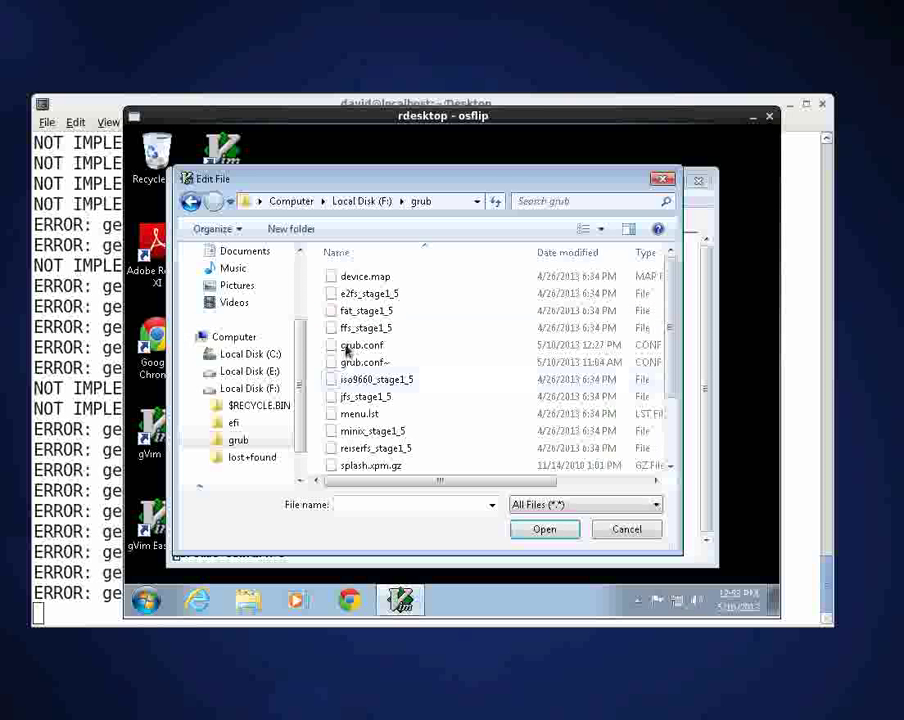
left_click(361, 345)
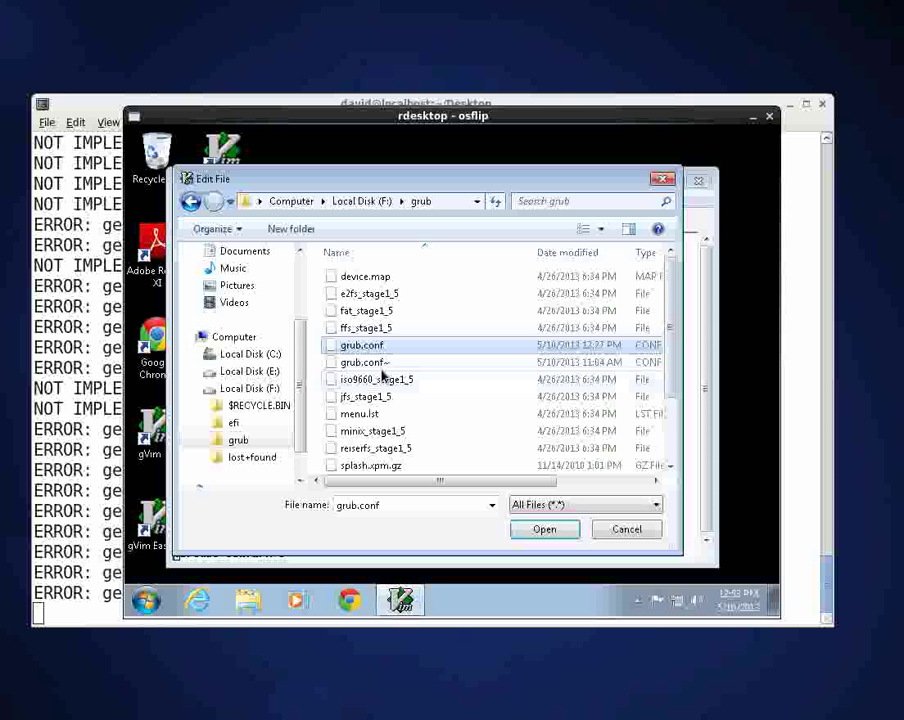
mouse_move(363, 362)
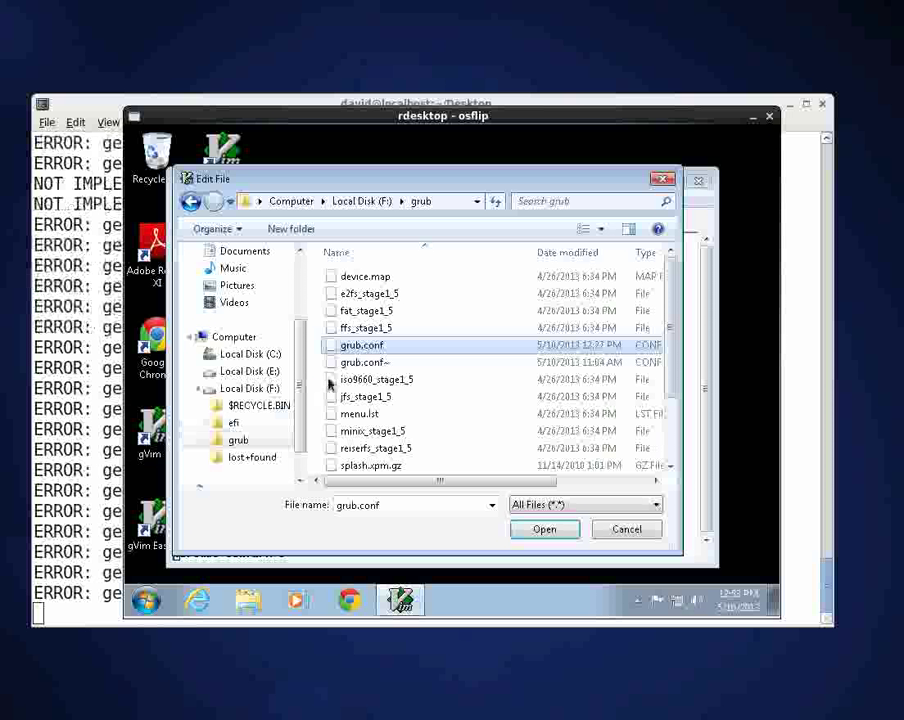
mouse_move(360, 361)
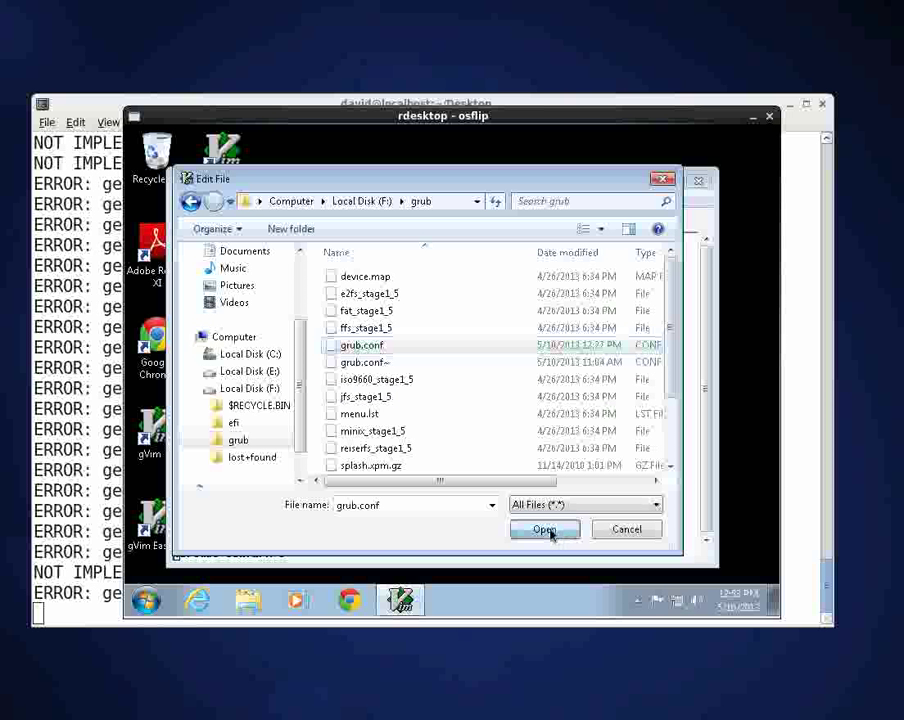
left_click(544, 529)
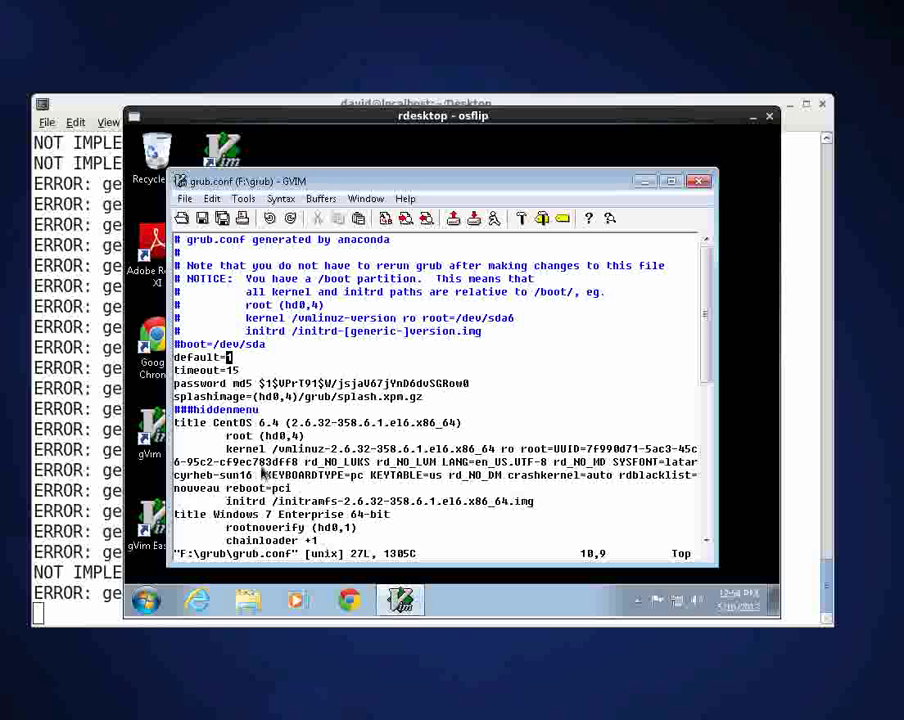
mouse_move(255, 447)
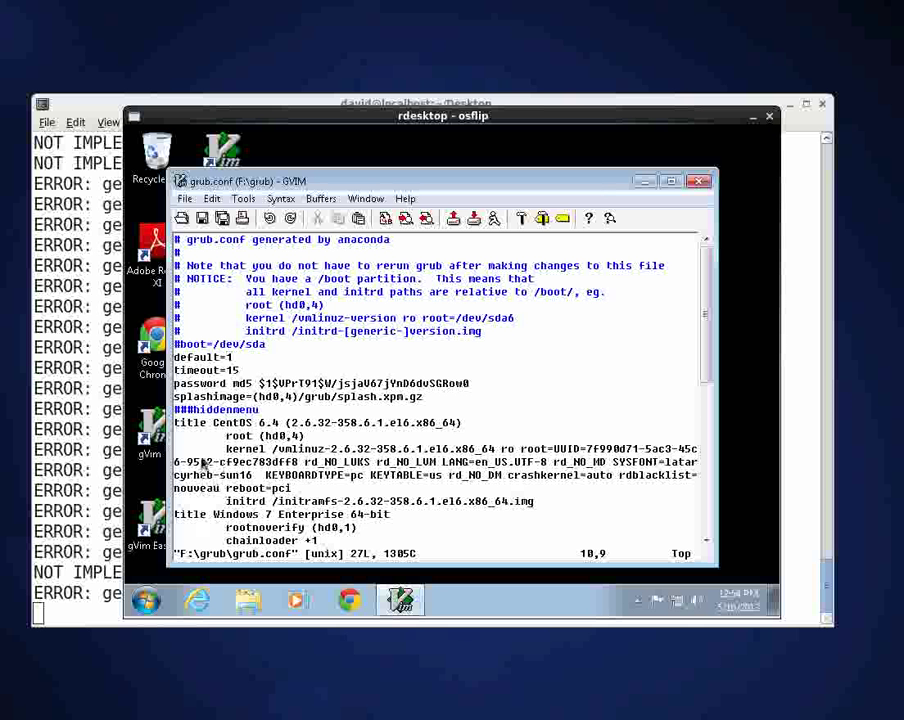
mouse_move(195, 525)
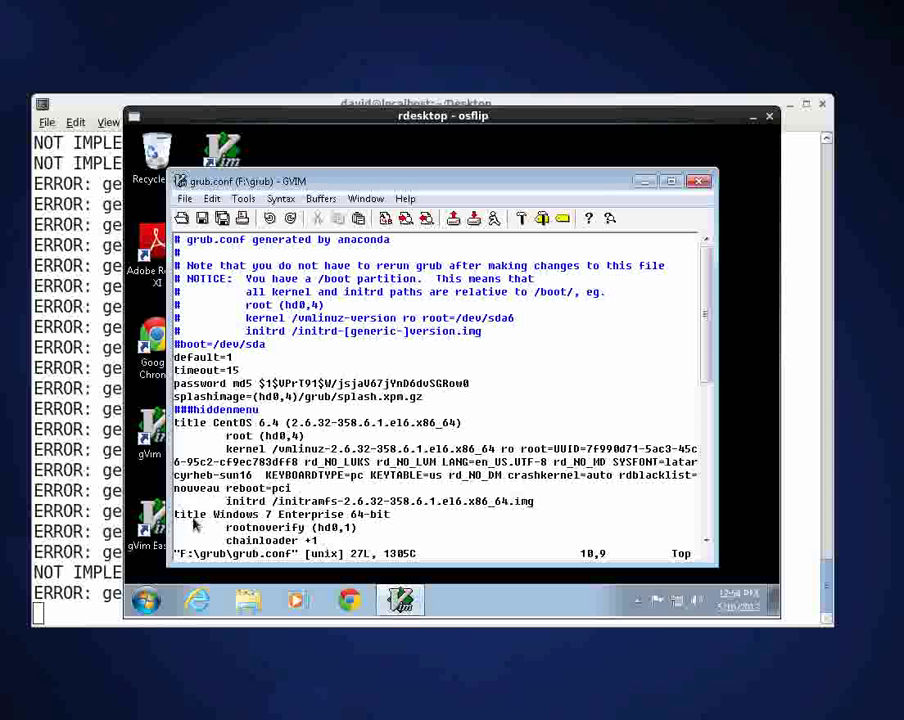
mouse_move(575, 485)
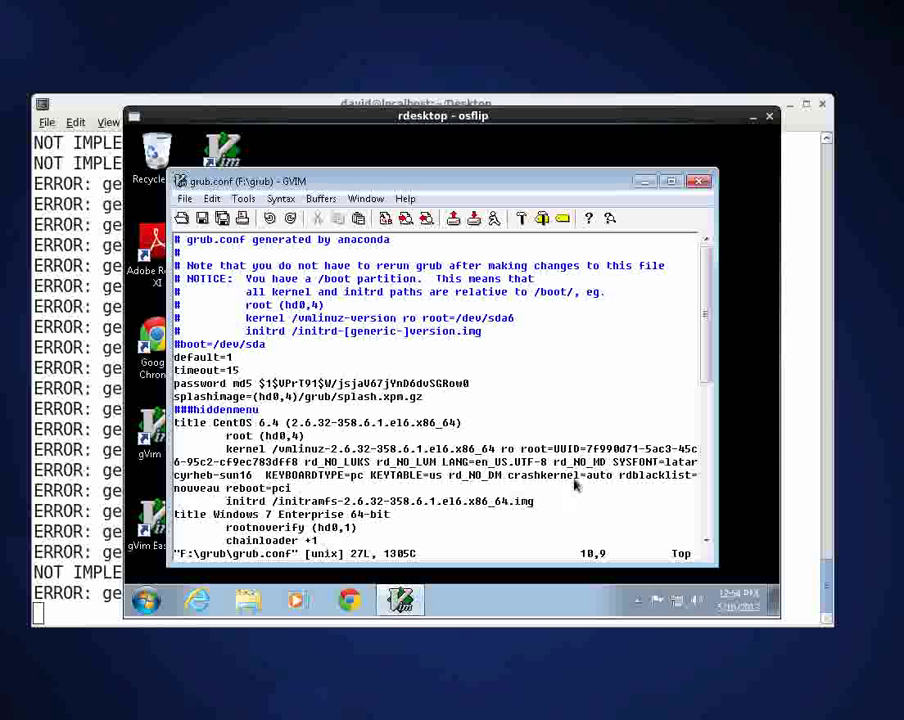
scroll("down", 3)
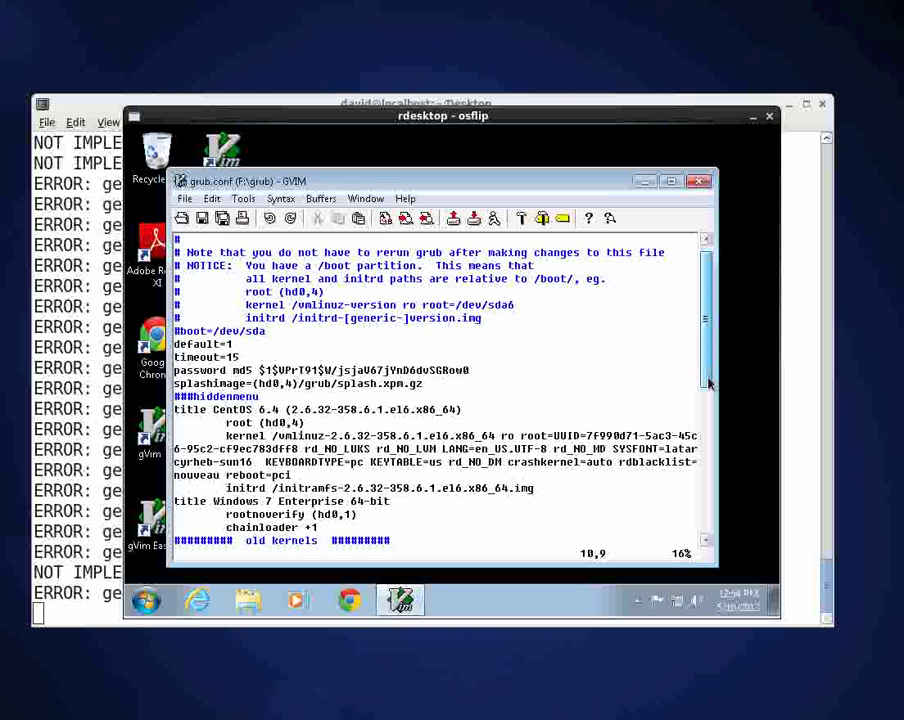
scroll("down", 3)
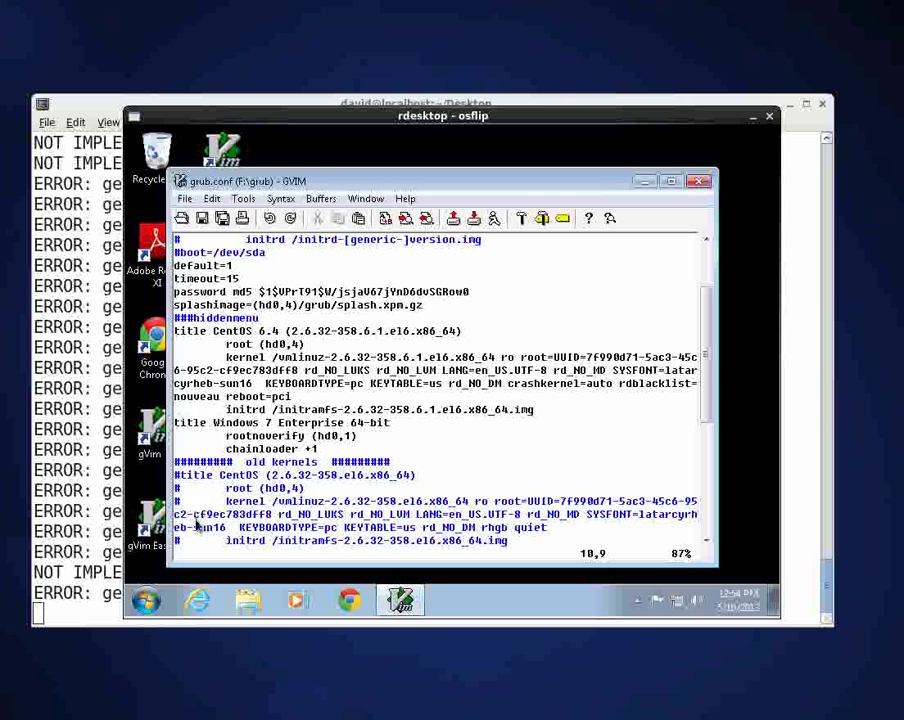
mouse_move(314, 405)
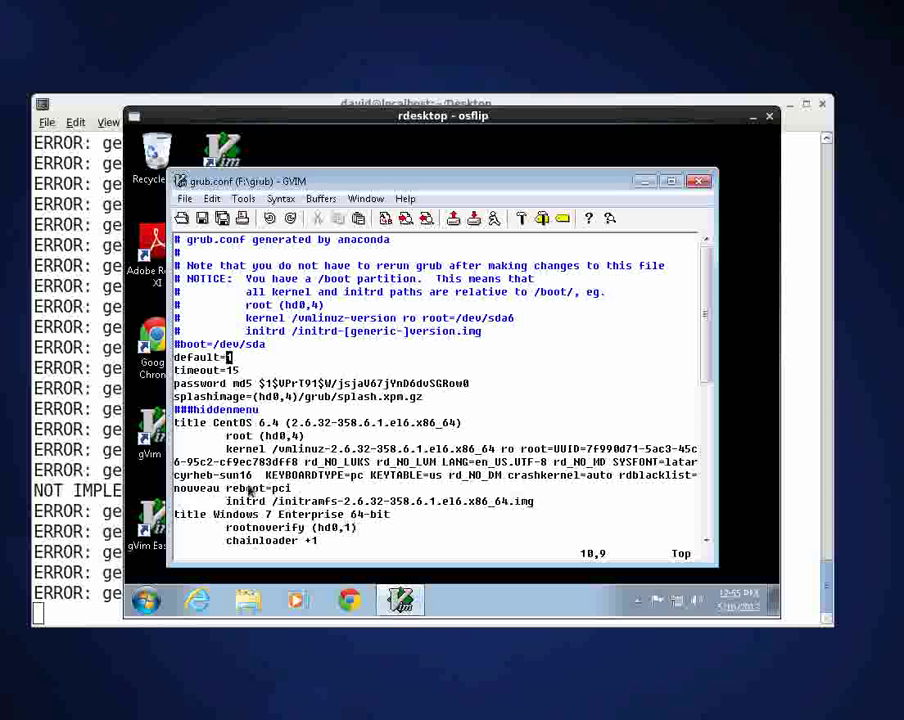
mouse_move(208, 433)
type("0")
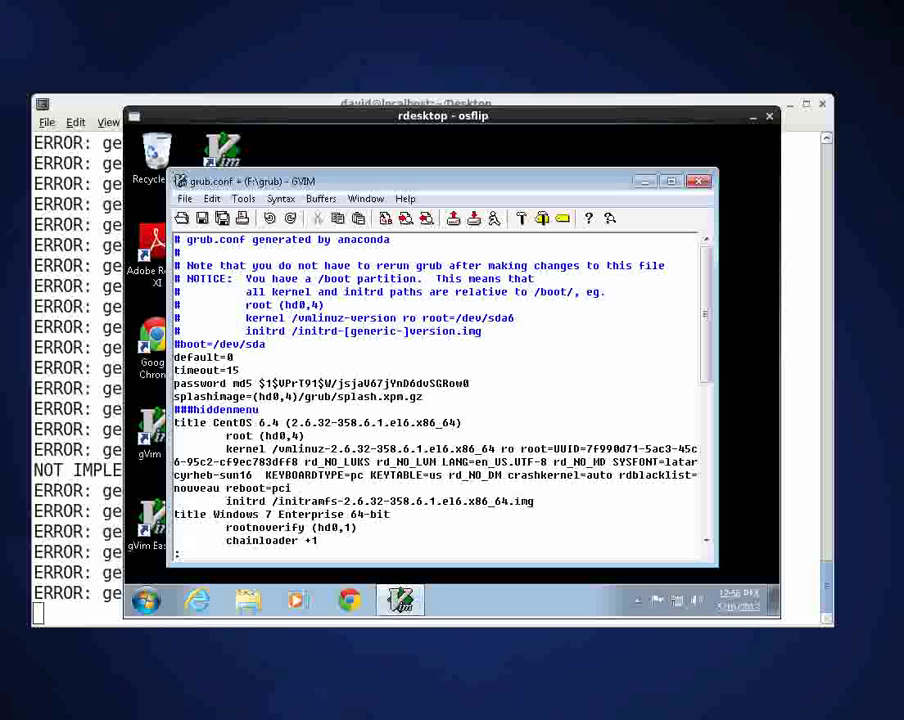
- Write grub.conf with default changed from 1 to 0 using :w
type(":w")
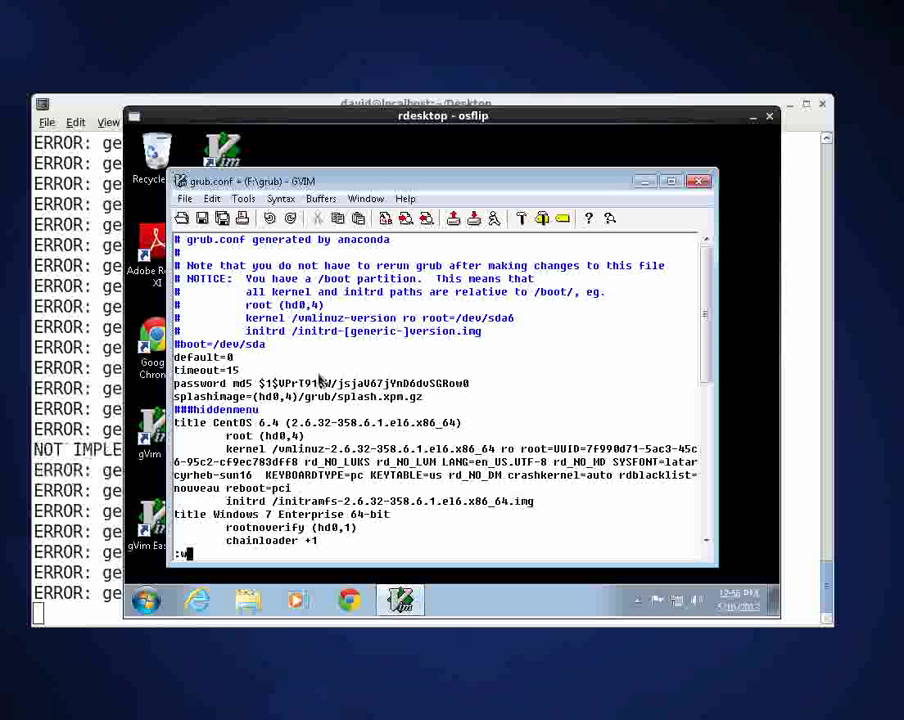
mouse_move(215, 557)
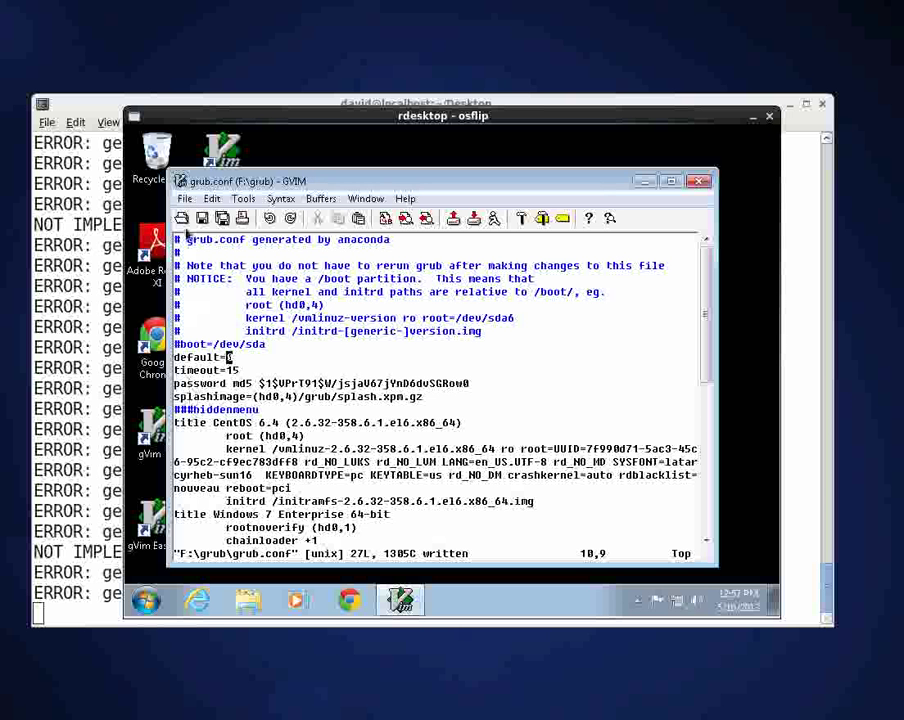
left_click(184, 198)
type(":")
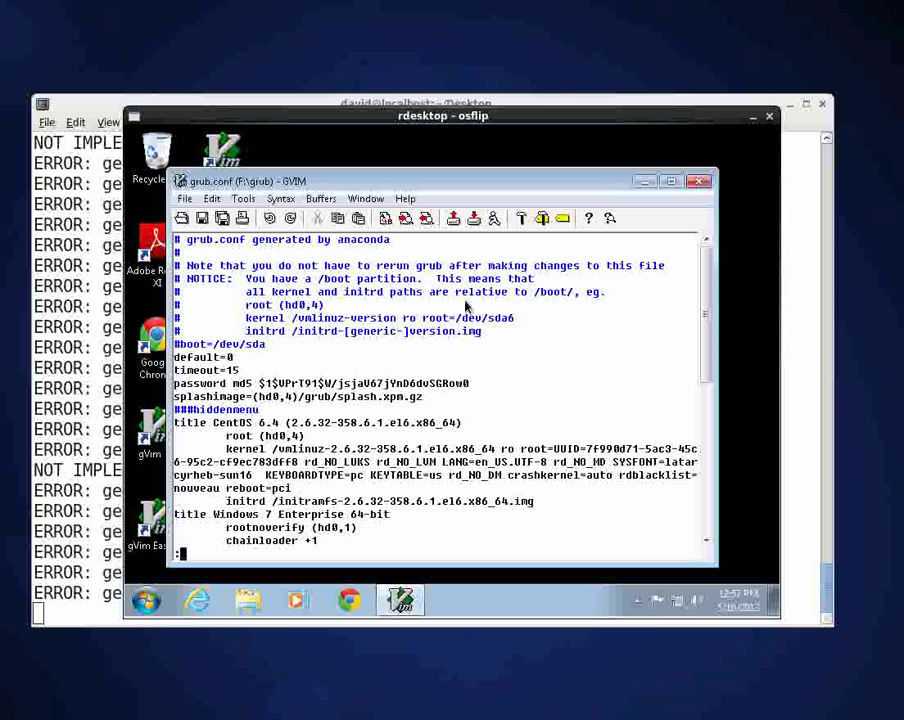
- Quit gVim with :q! after saving grub.conf
type("q")
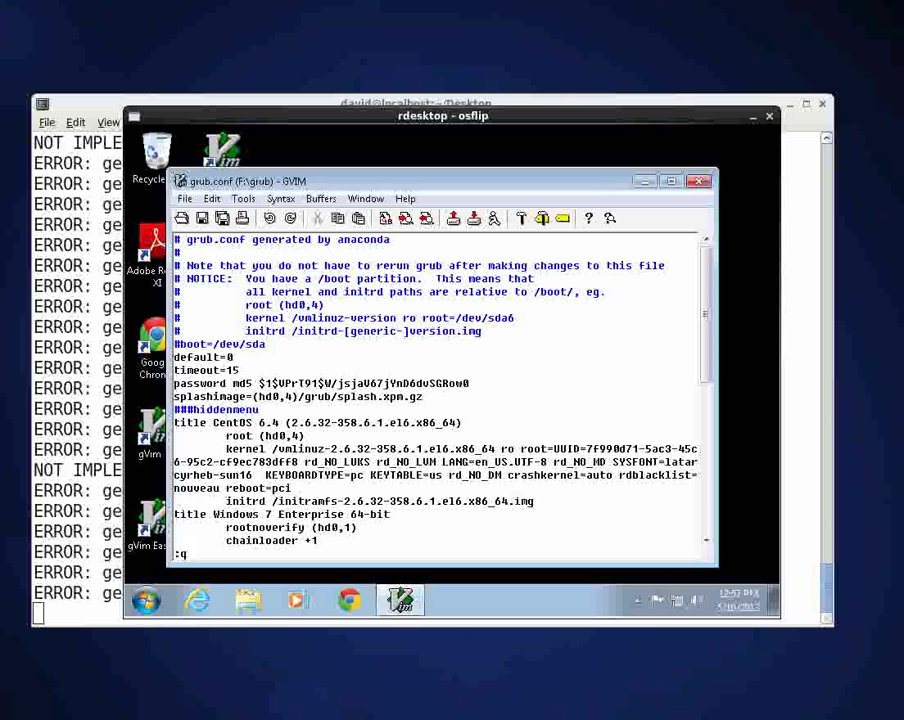
type("!")
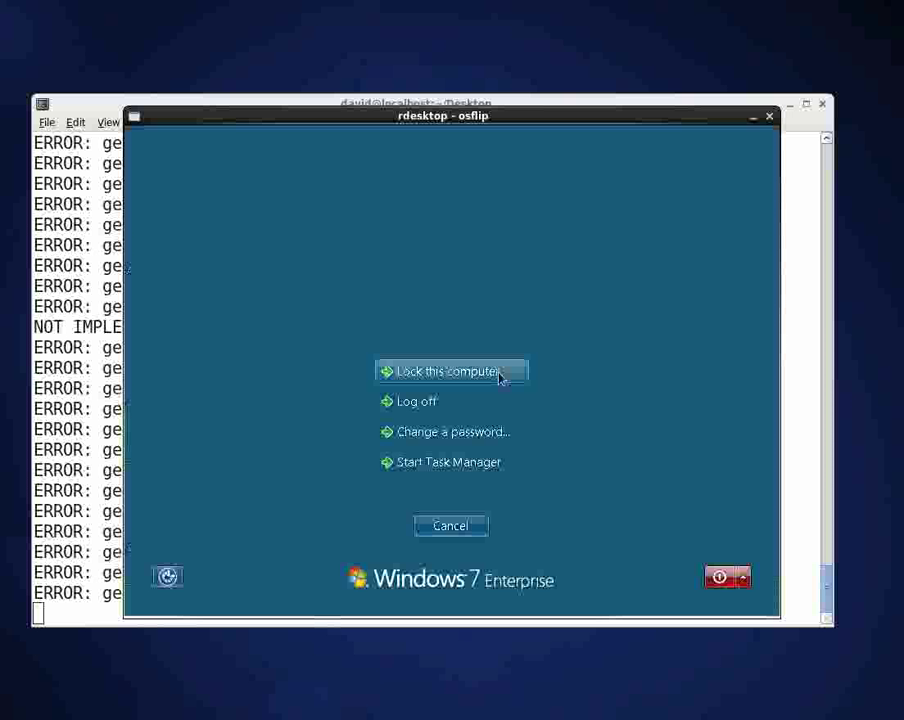
mouse_move(612, 489)
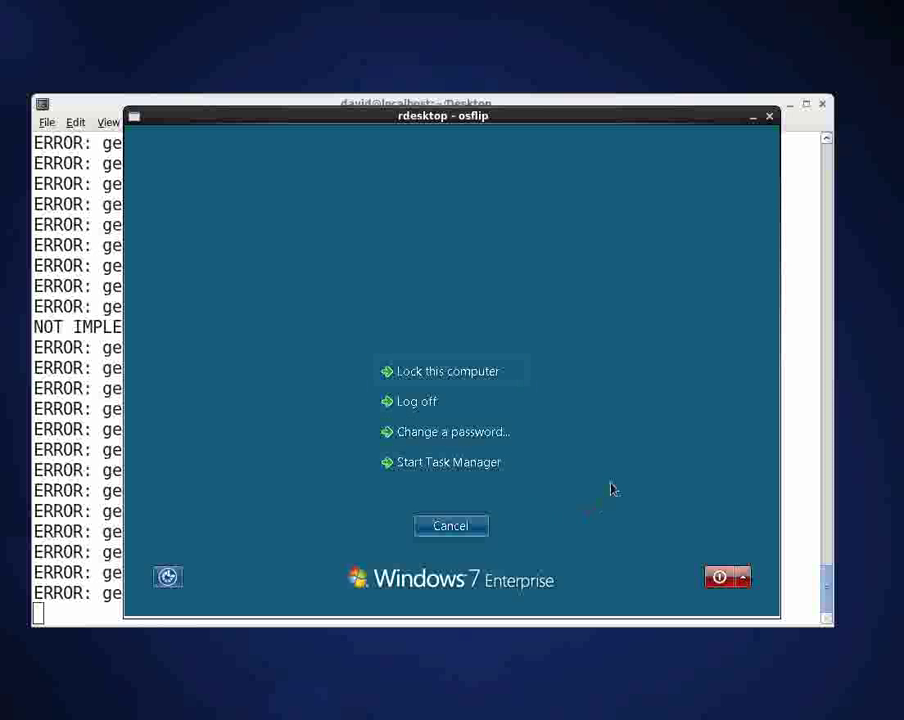
mouse_move(600, 407)
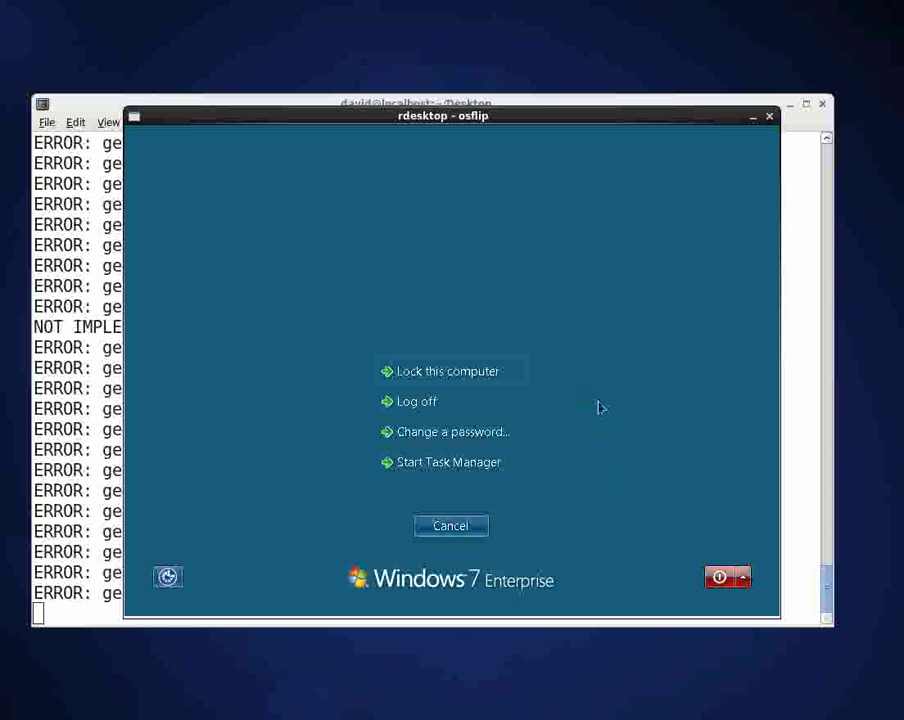
mouse_move(687, 503)
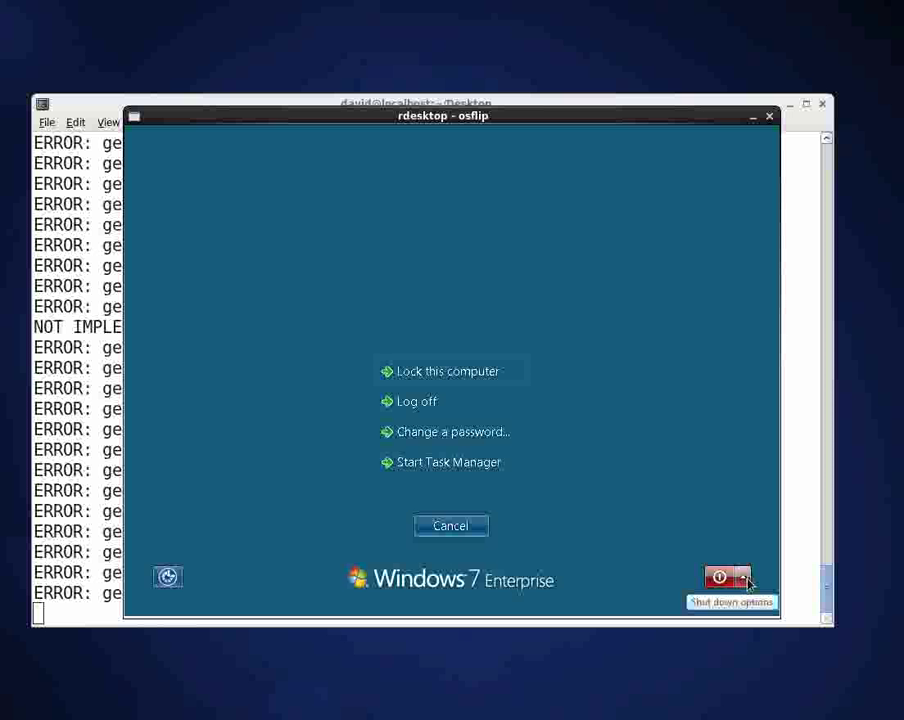
mouse_move(757, 588)
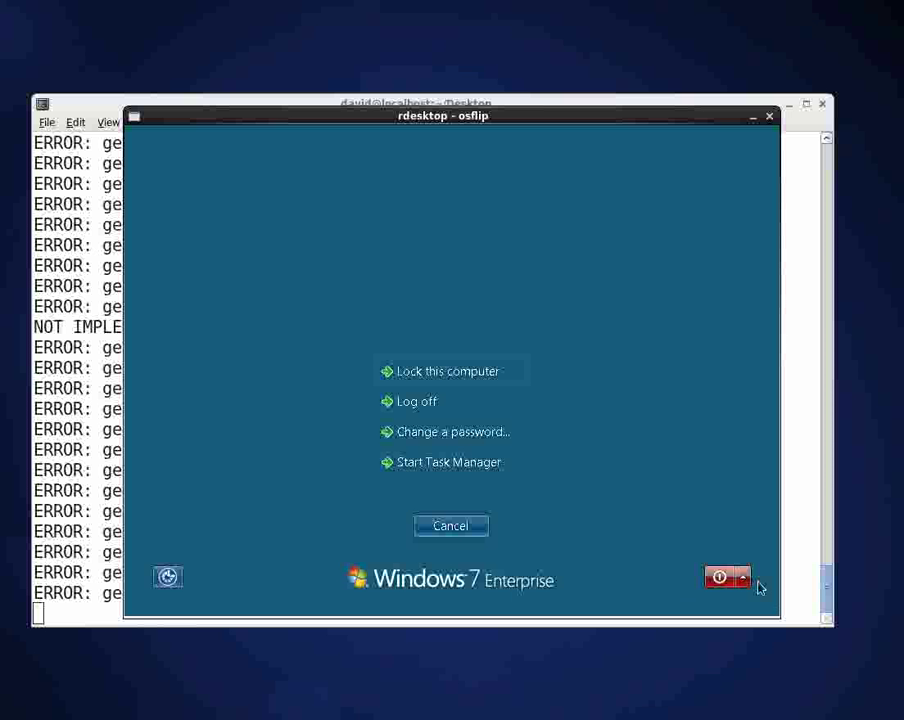
- Restart the Windows 7 machine from the shutdown options, ending the remote session
left_click(744, 578)
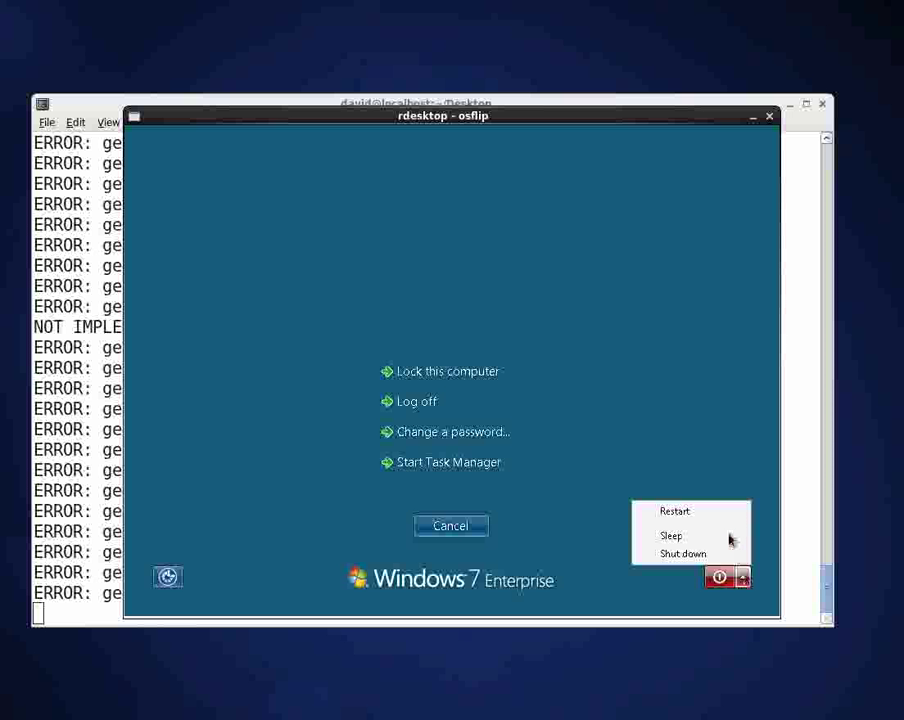
left_click(451, 525)
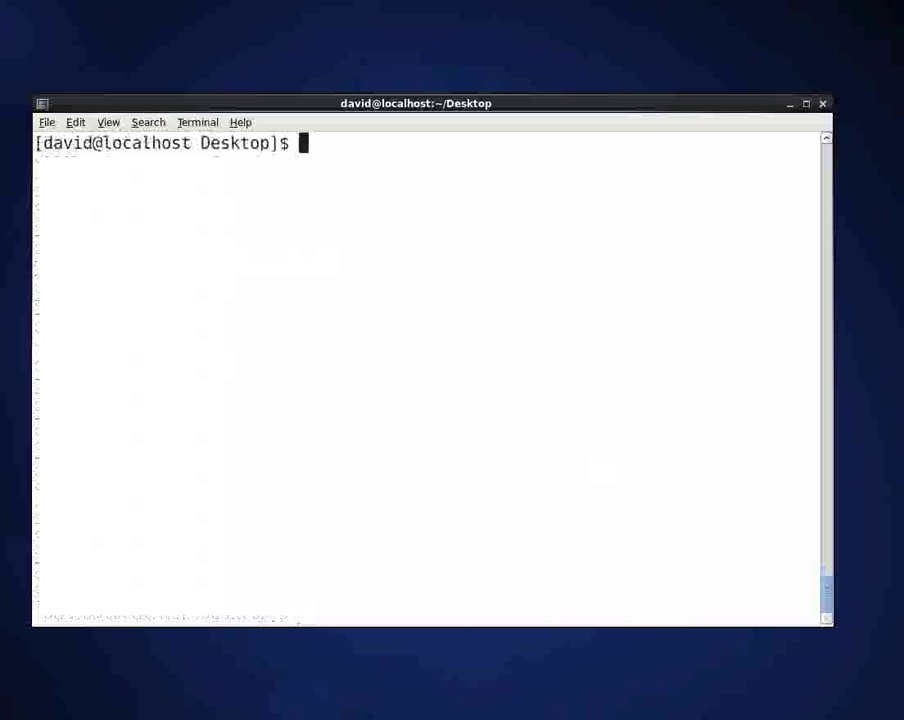
mouse_move(148, 130)
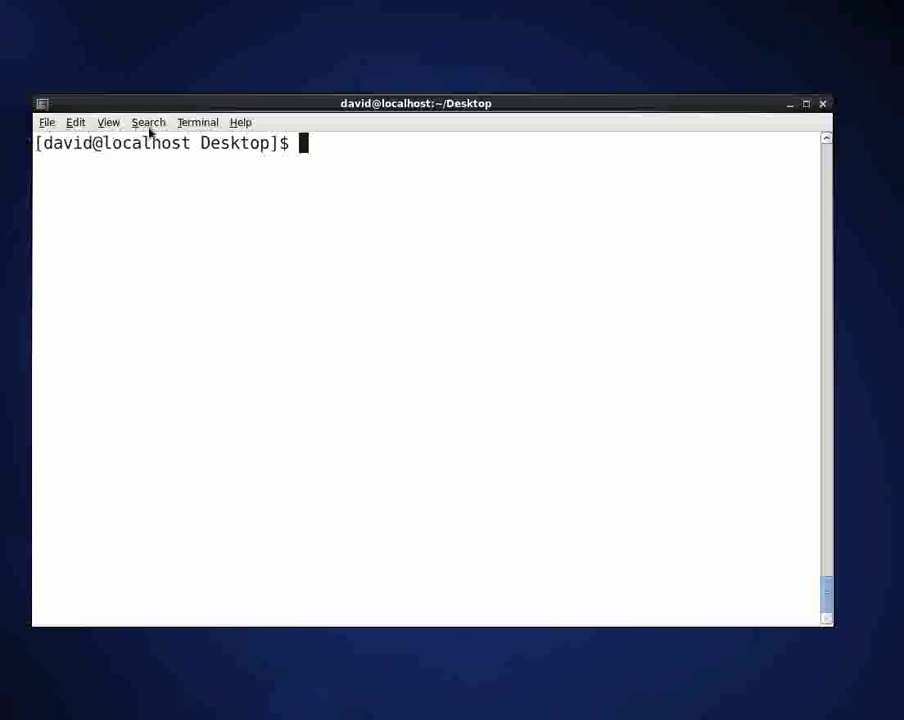
mouse_move(211, 108)
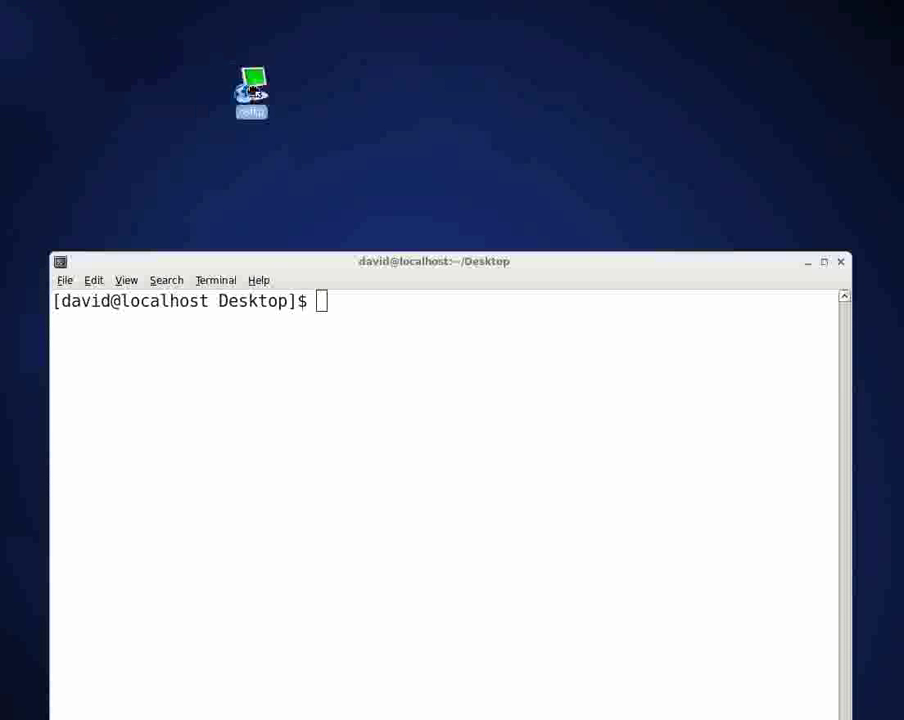
- Shift the osflip NX connection launcher on the desktop so it is reachable
left_click_drag(251, 90, 270, 110)
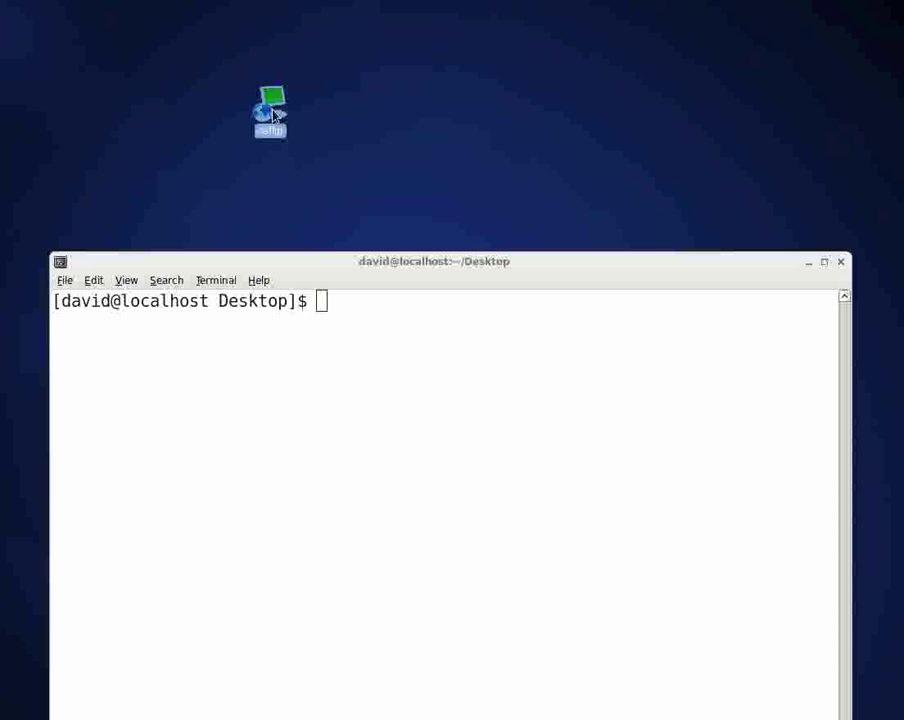
- Launch the osflip NX connection and submit the login with the password
double_click(269, 108)
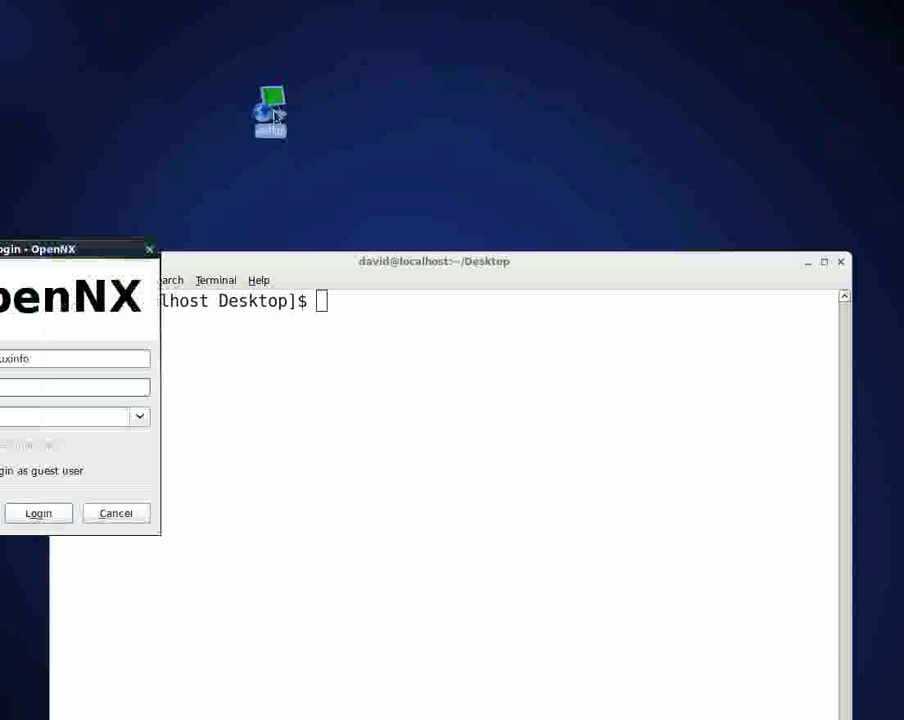
mouse_move(237, 153)
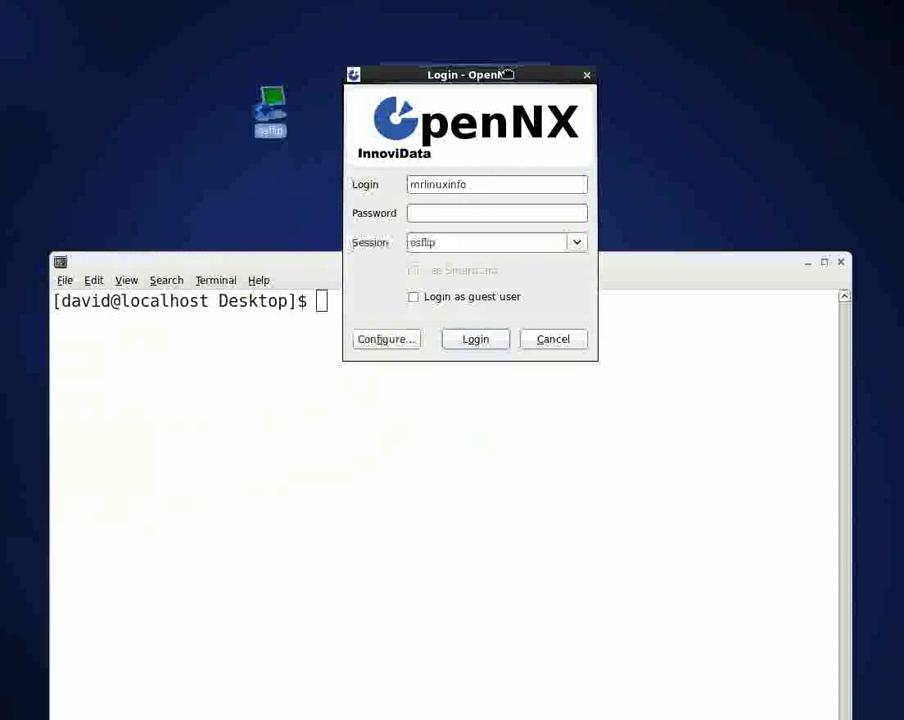
left_click_drag(470, 74, 475, 55)
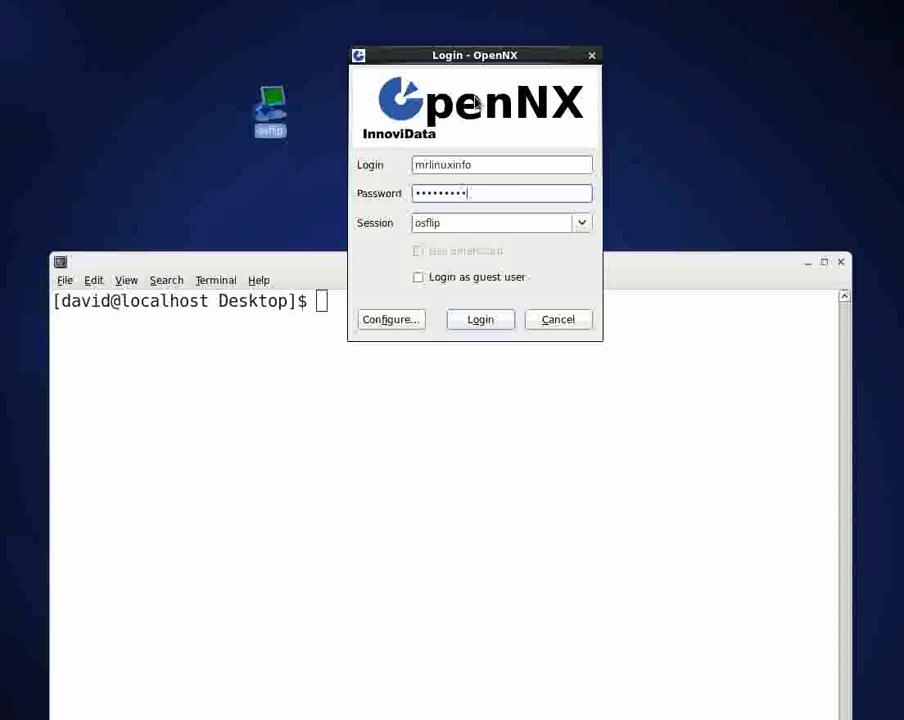
left_click(480, 319)
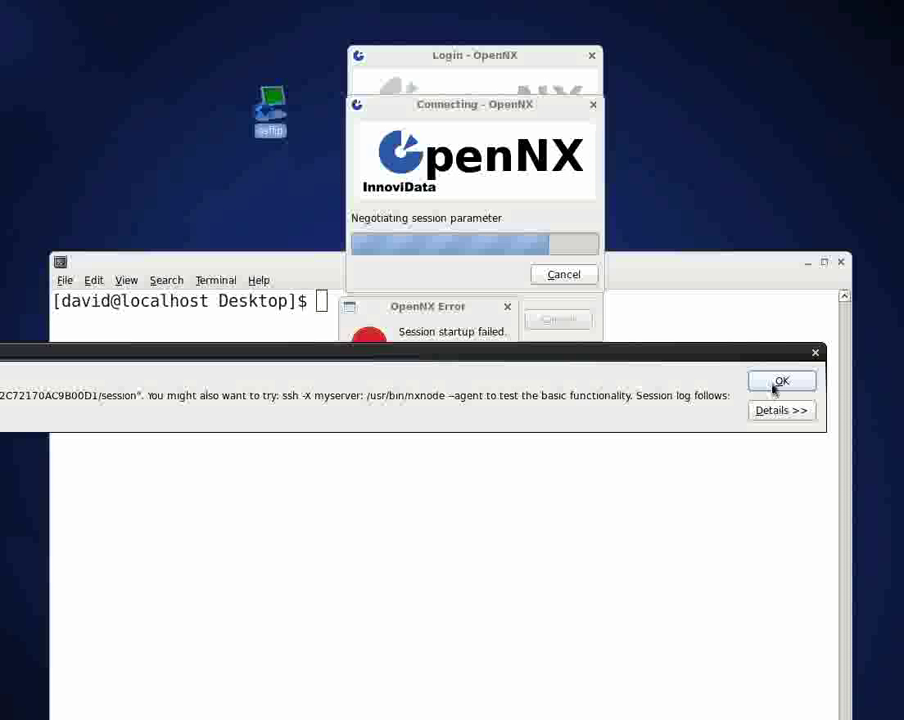
- Dismiss the session startup failure, abort the stalled connection and close the login window
left_click(781, 381)
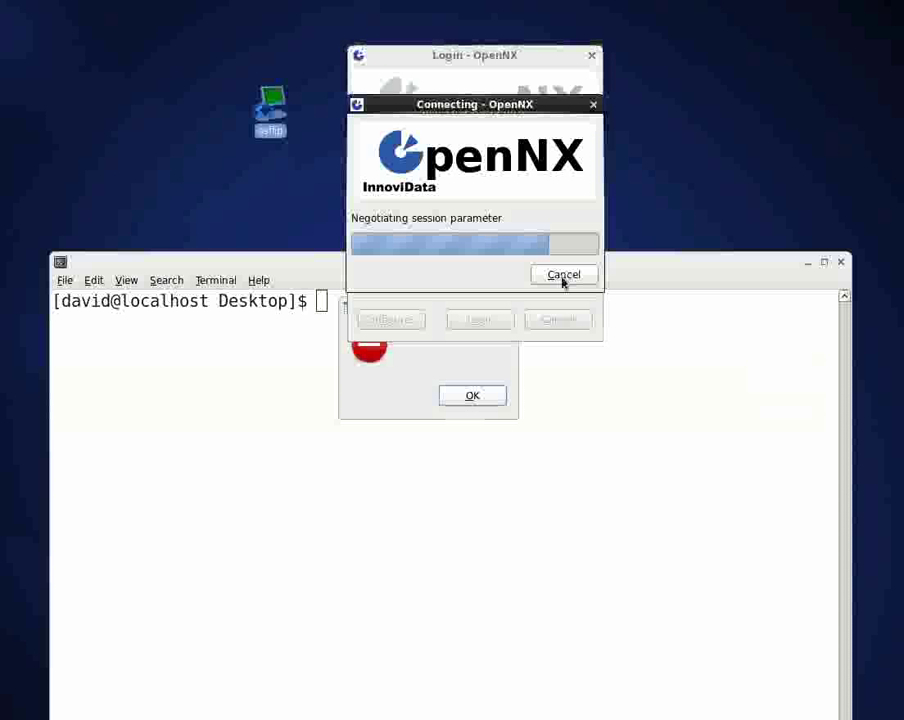
left_click(563, 274)
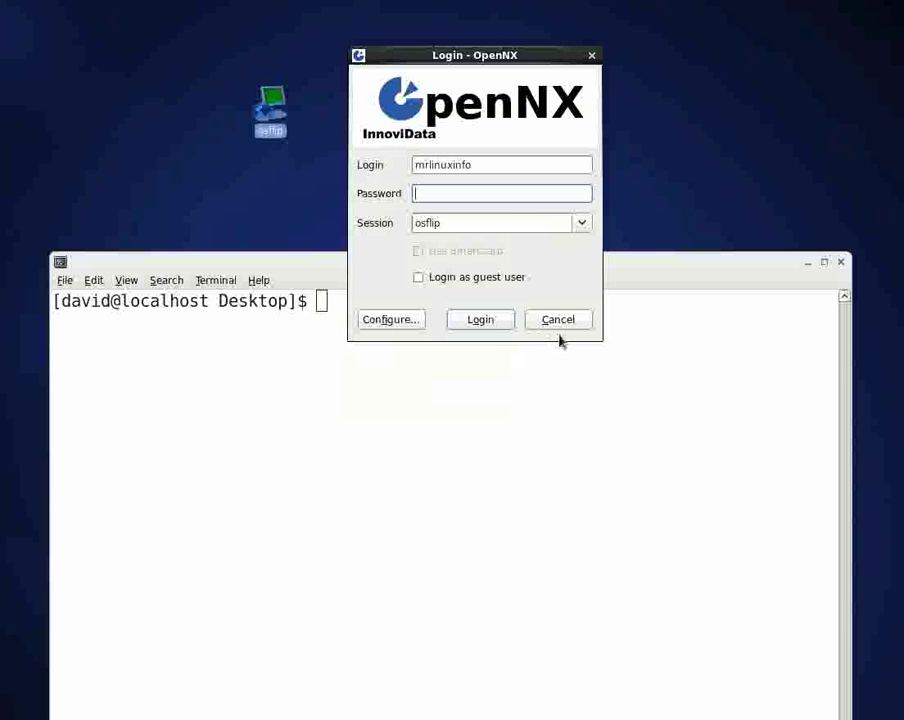
left_click(557, 319)
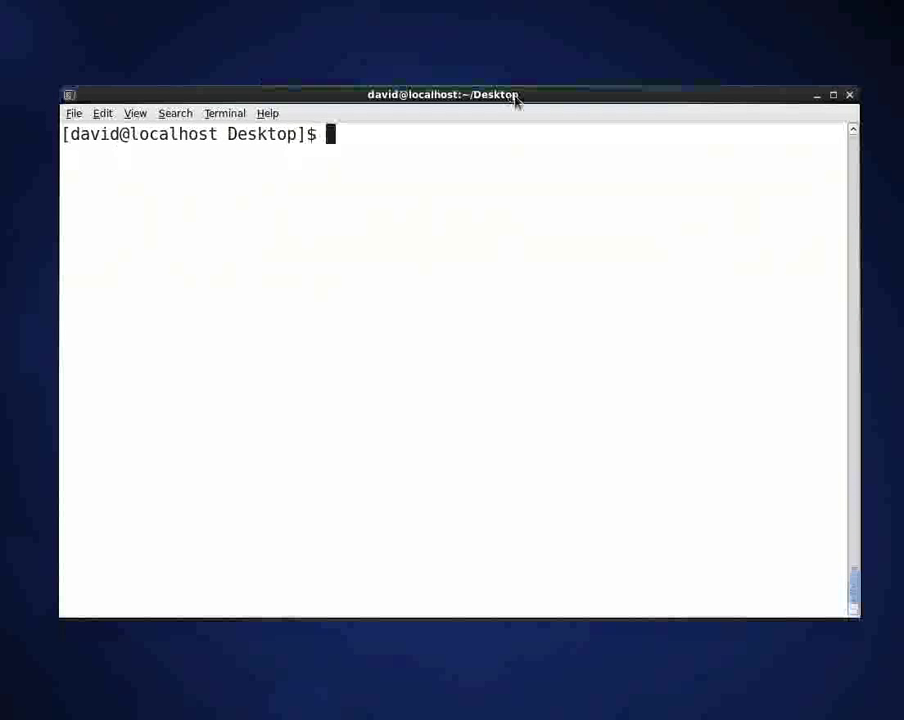
- Run ssh -l mrlinuxinfo osflip, correcting the mistyped user name, and log in to the remote shell
type("ssh -l")
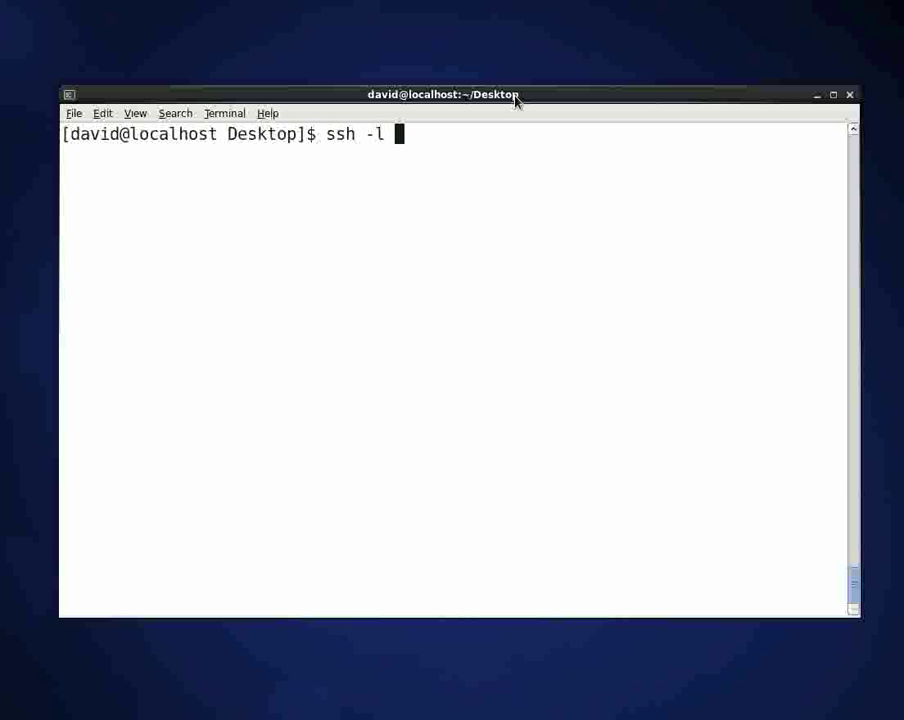
type("nxinfo")
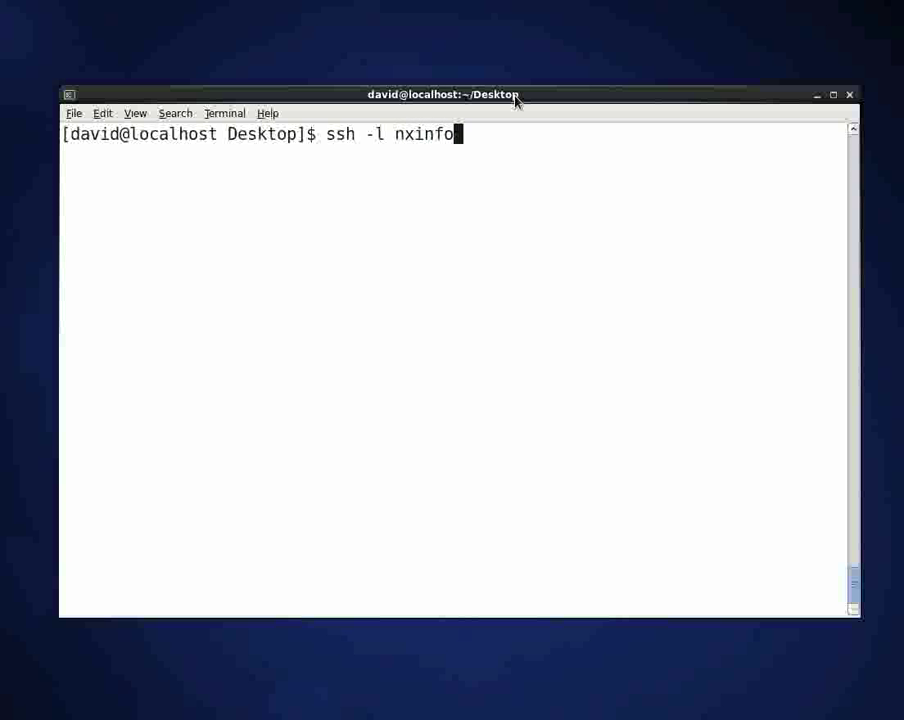
key("BackSpace")
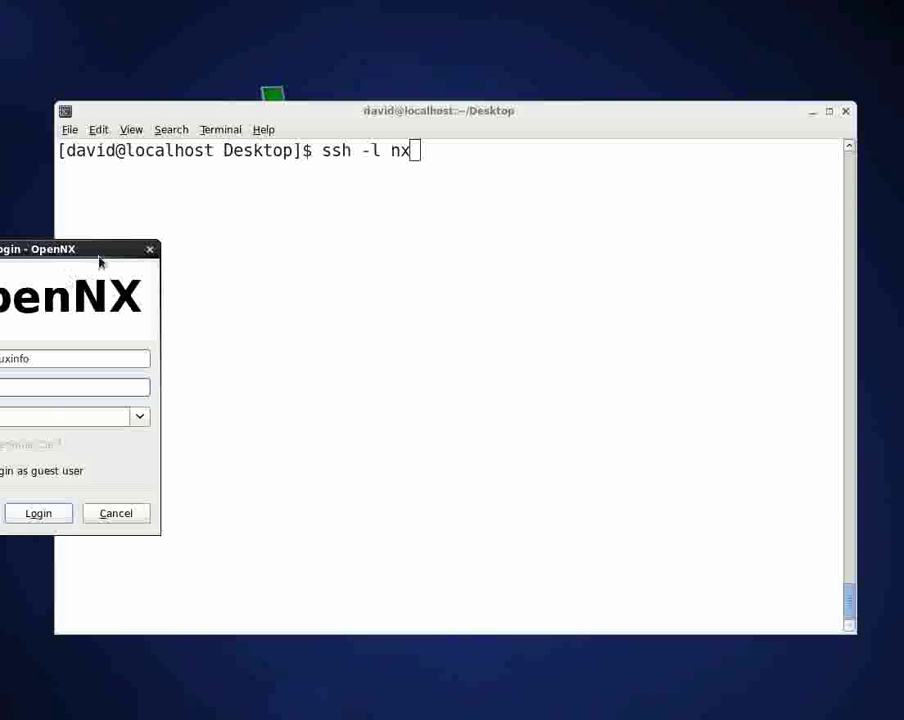
left_click(115, 512)
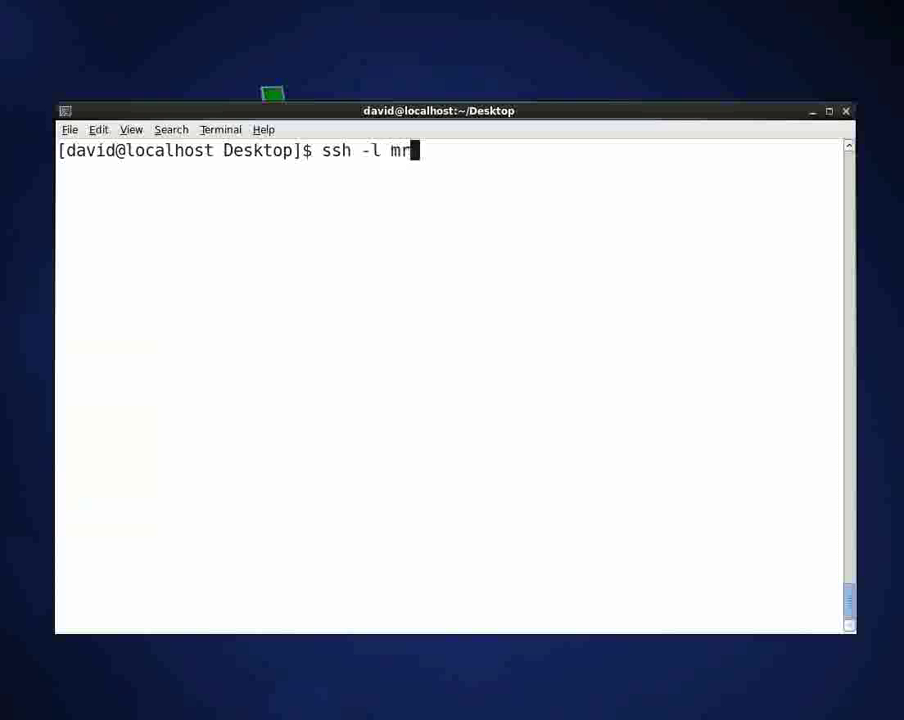
type("linuxinfo")
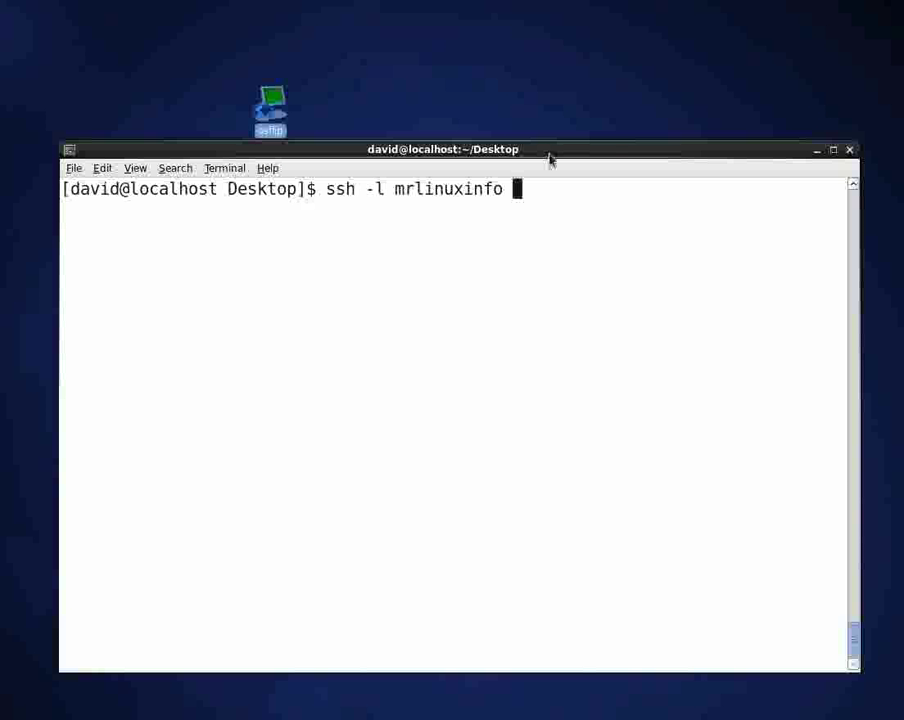
type("osflip")
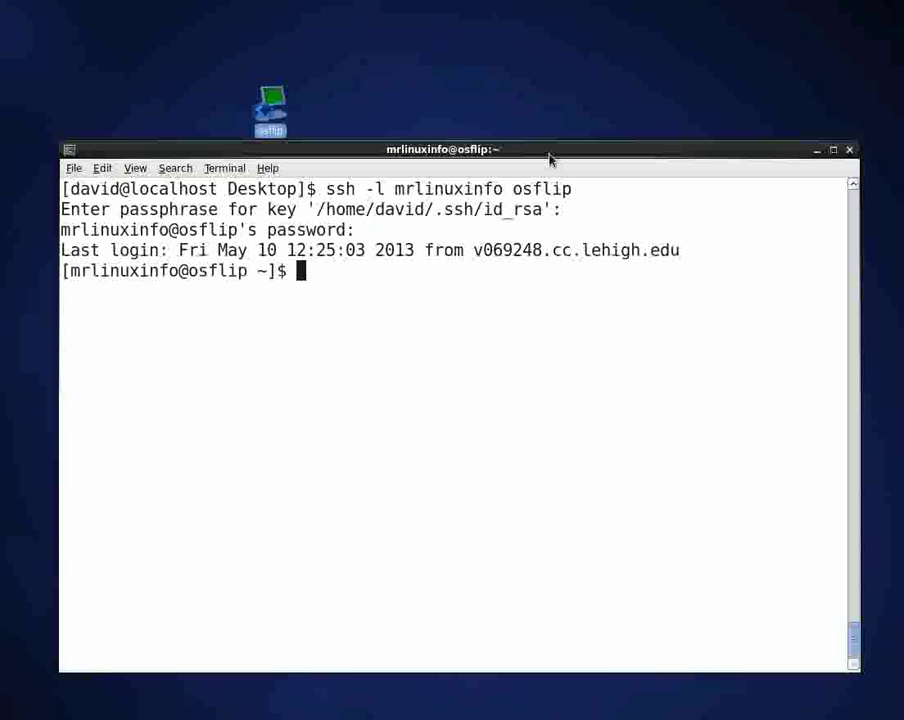
- List the .X* files and remove the .nx directory with rm -r on osflip
type("ls")
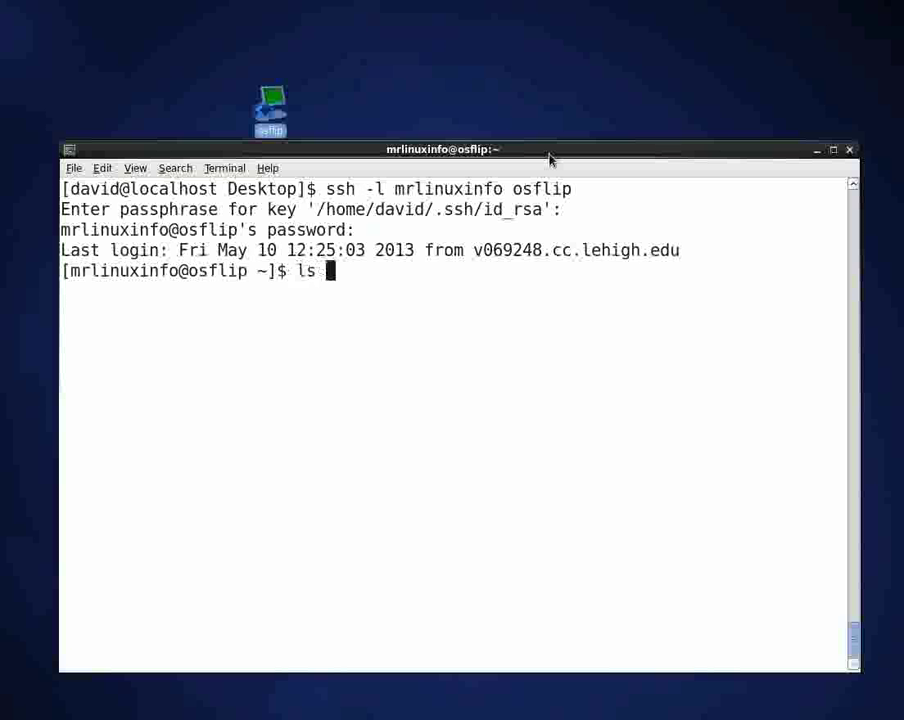
type(".")
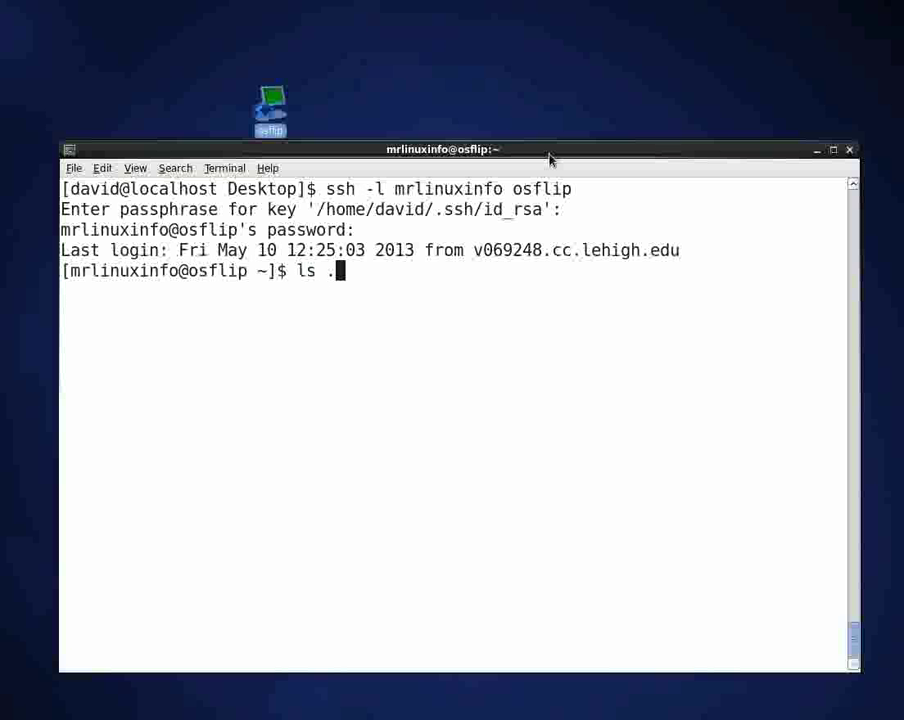
type("X*")
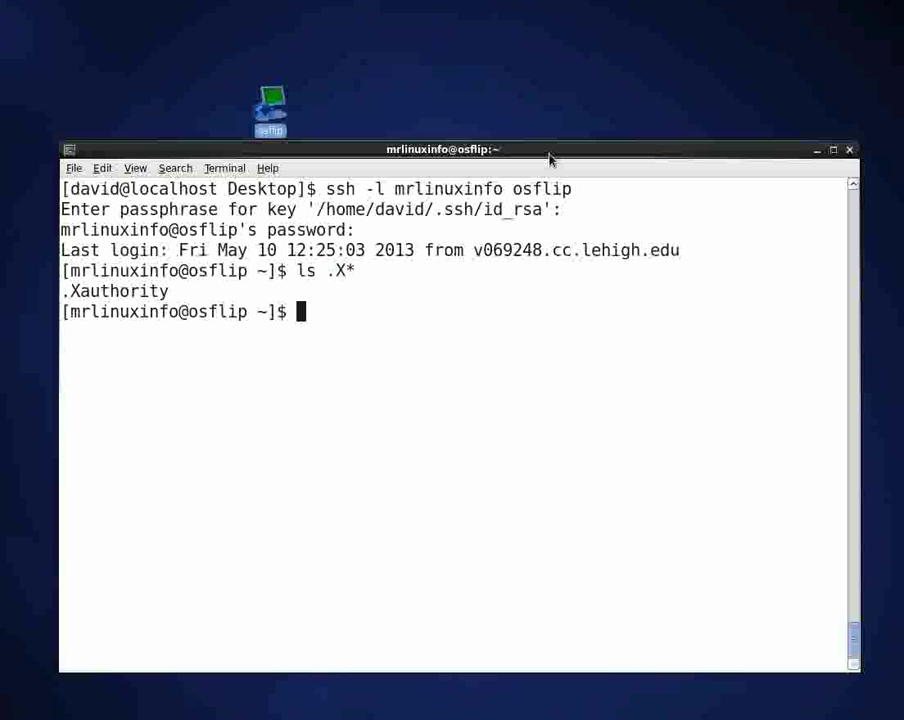
type("rm .nx")
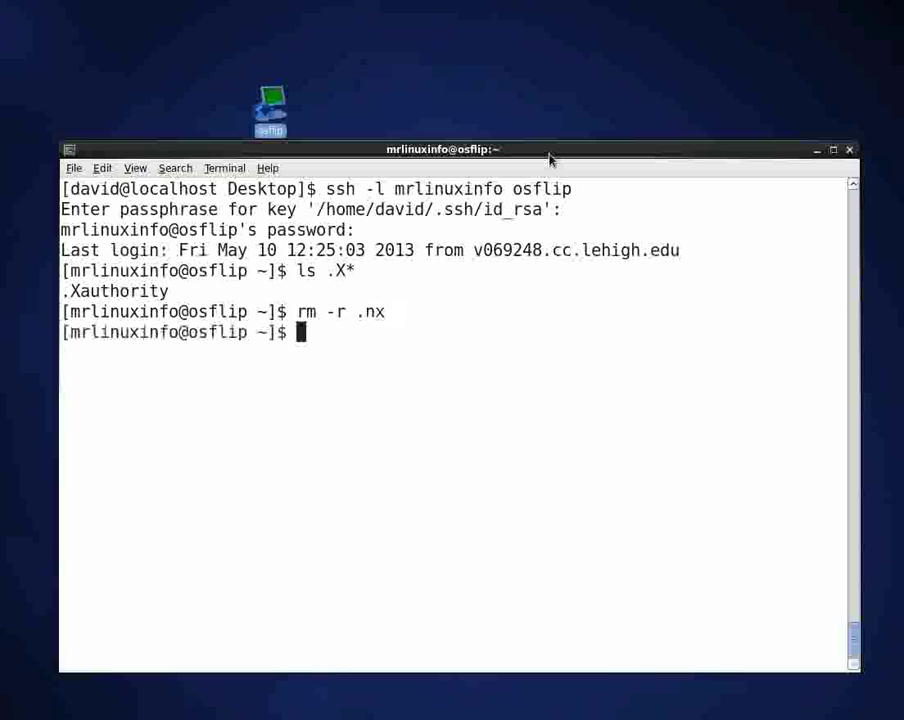
- Delete the .Xauthority file with rm .Xauth* in the remote home directory
type("rm")
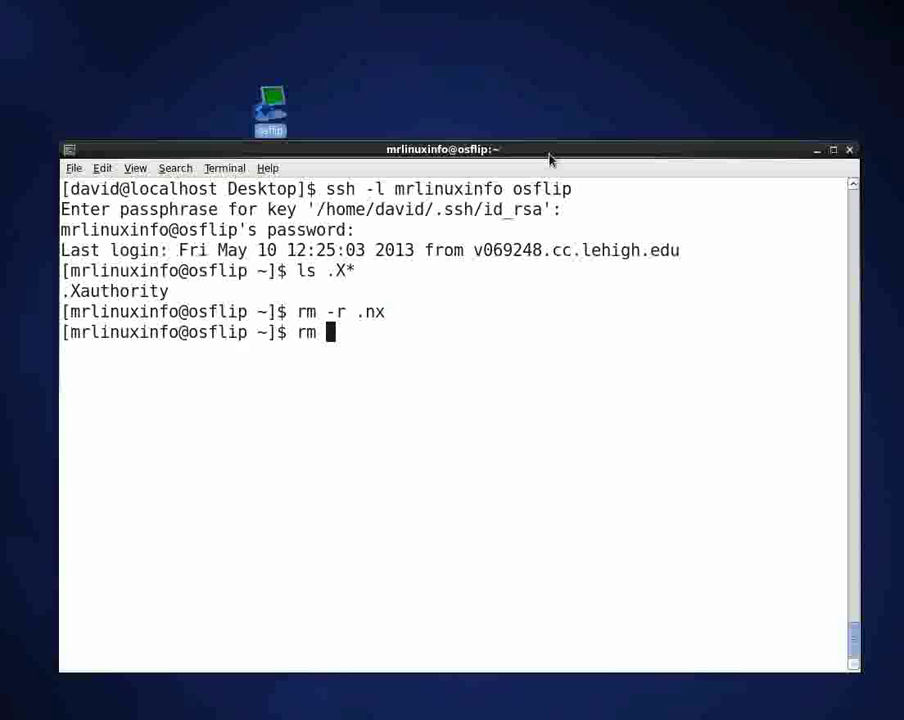
type(".X*")
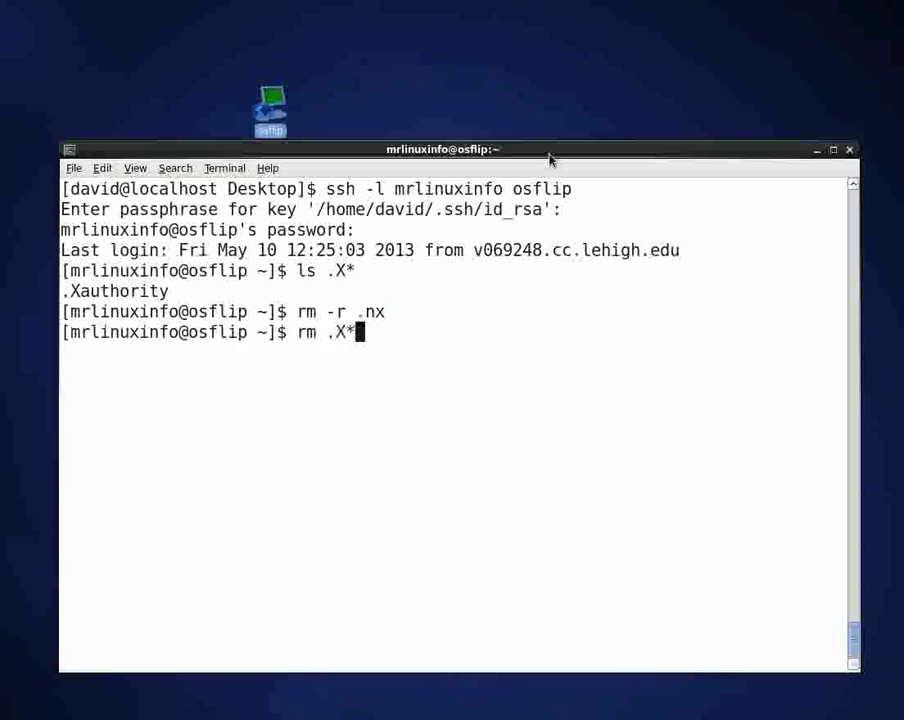
key("BackSpace")
type("auth")
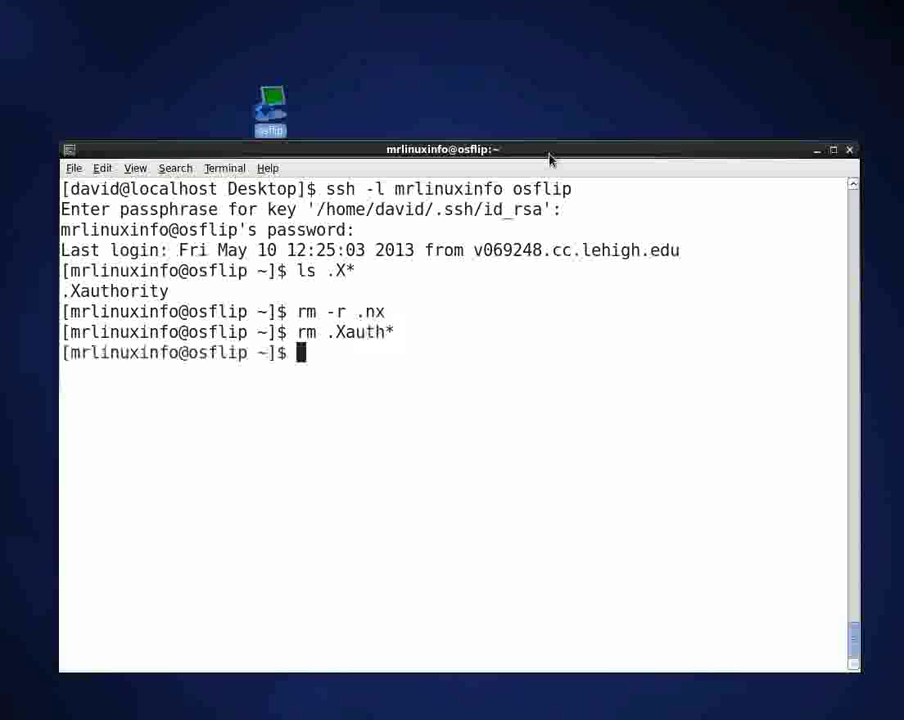
mouse_move(325, 118)
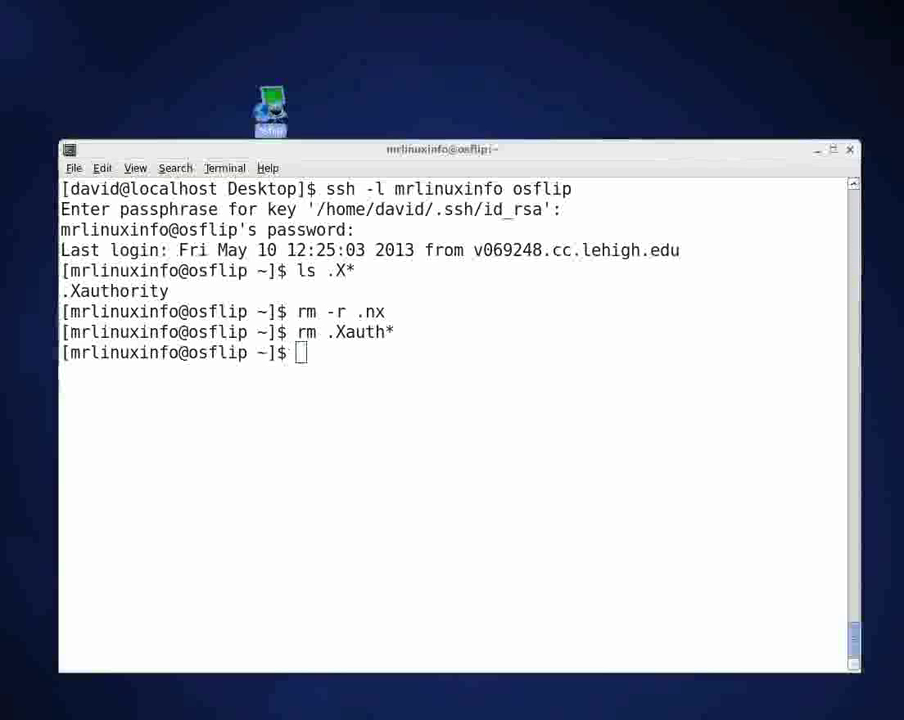
- Log in to the osflip NX session with the password and bring its remote desktop window forward
double_click(270, 105)
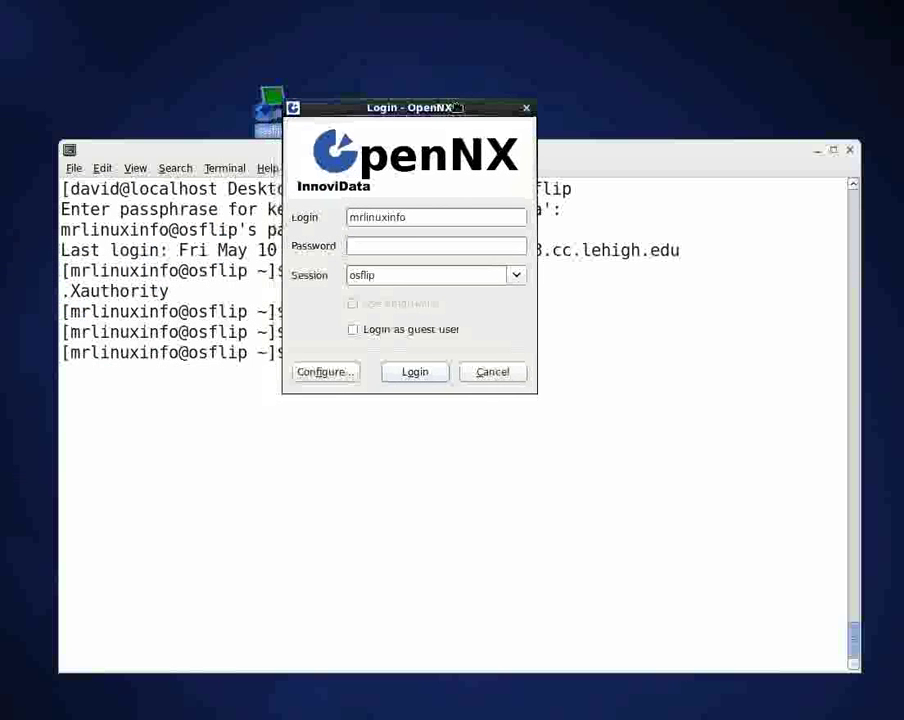
left_click(414, 371)
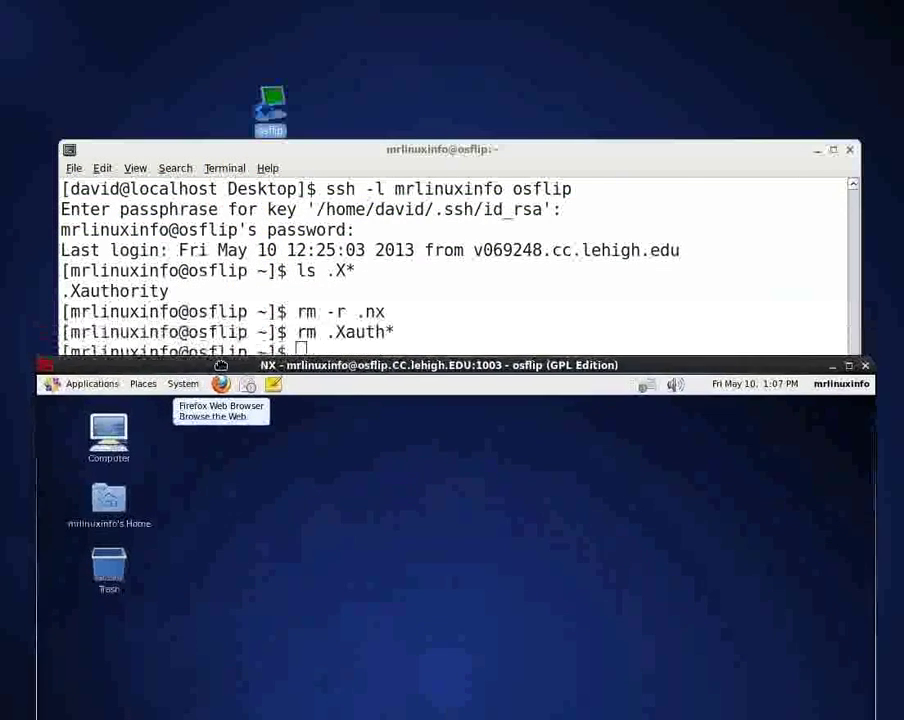
left_click(847, 150)
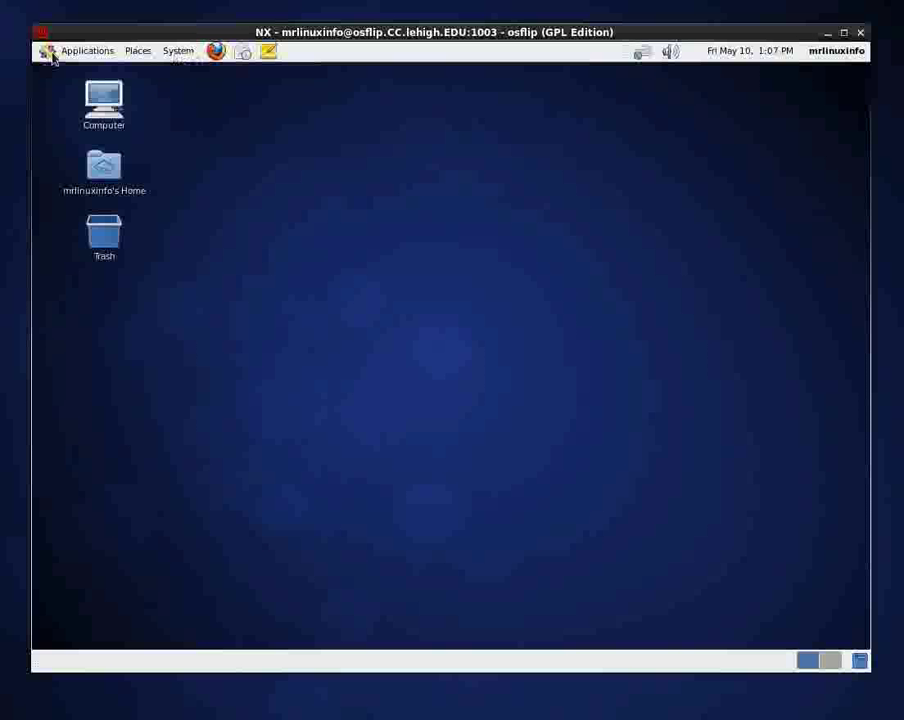